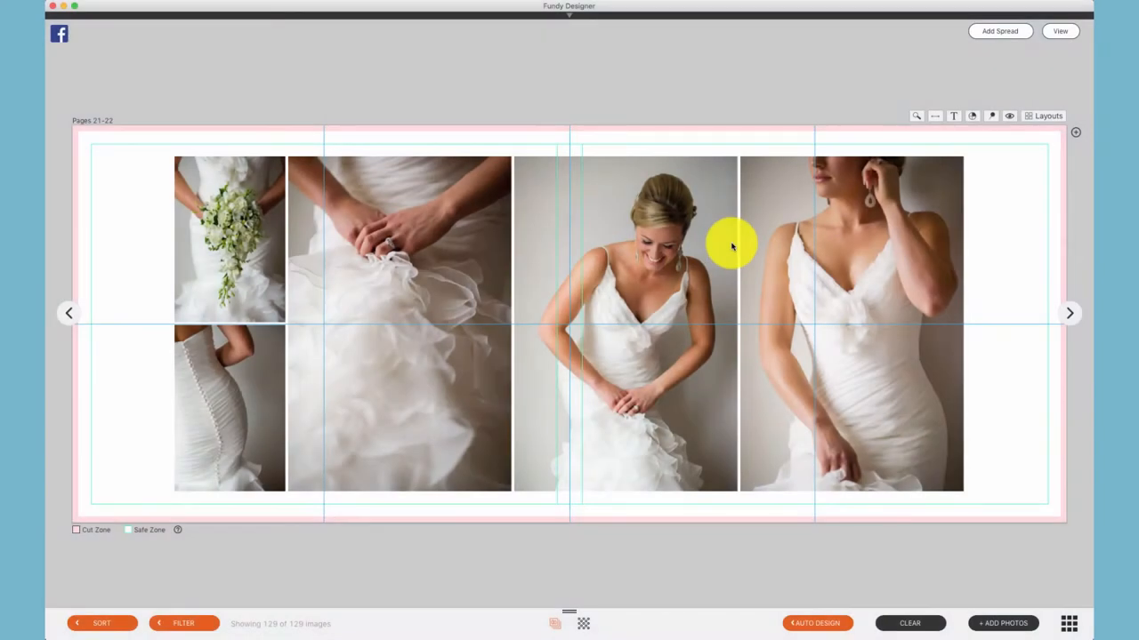
{"action": "mouse_move", "coordinate": [860, 313]}
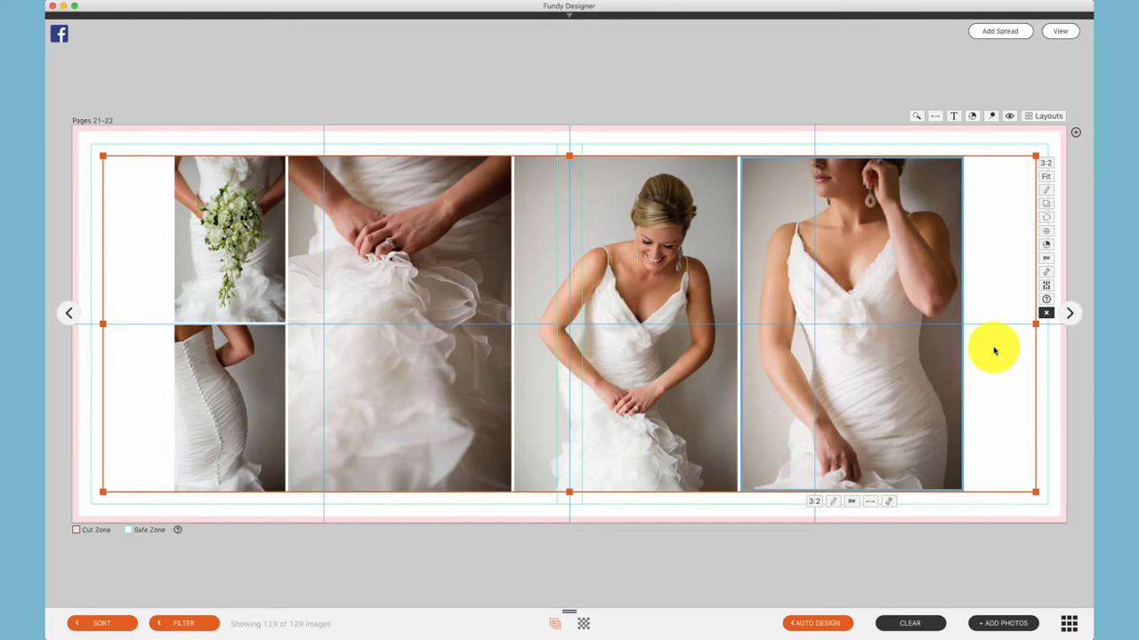
{"action": "mouse_move", "coordinate": [1035, 323]}
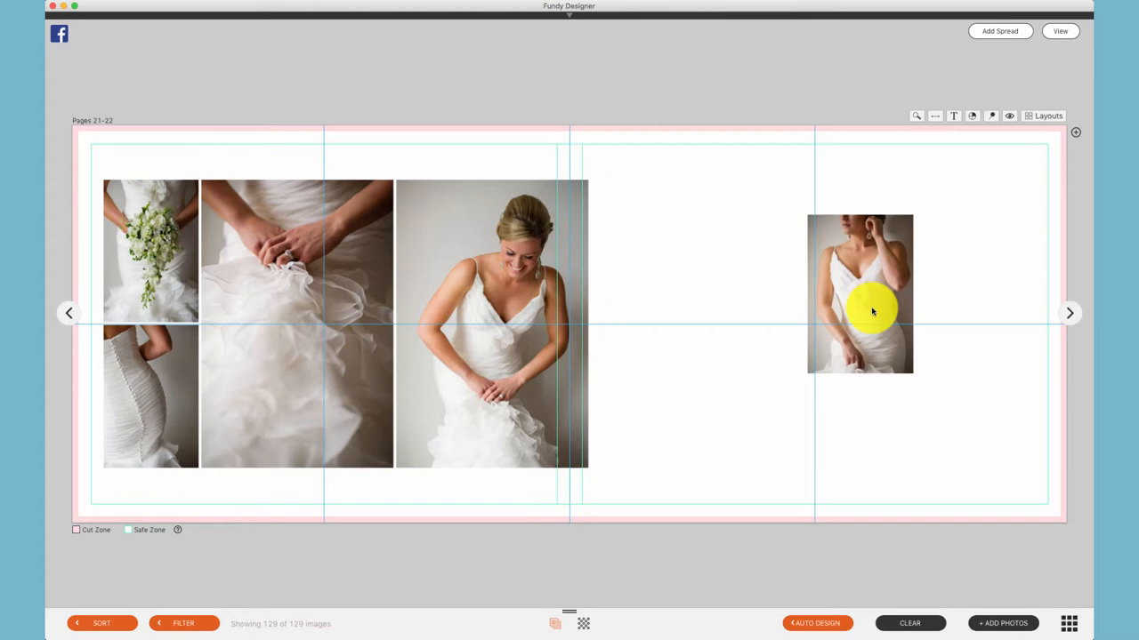
Select the right-page photo group and resize it to a smaller frame
{"action": "left_click", "coordinate": [859, 293]}
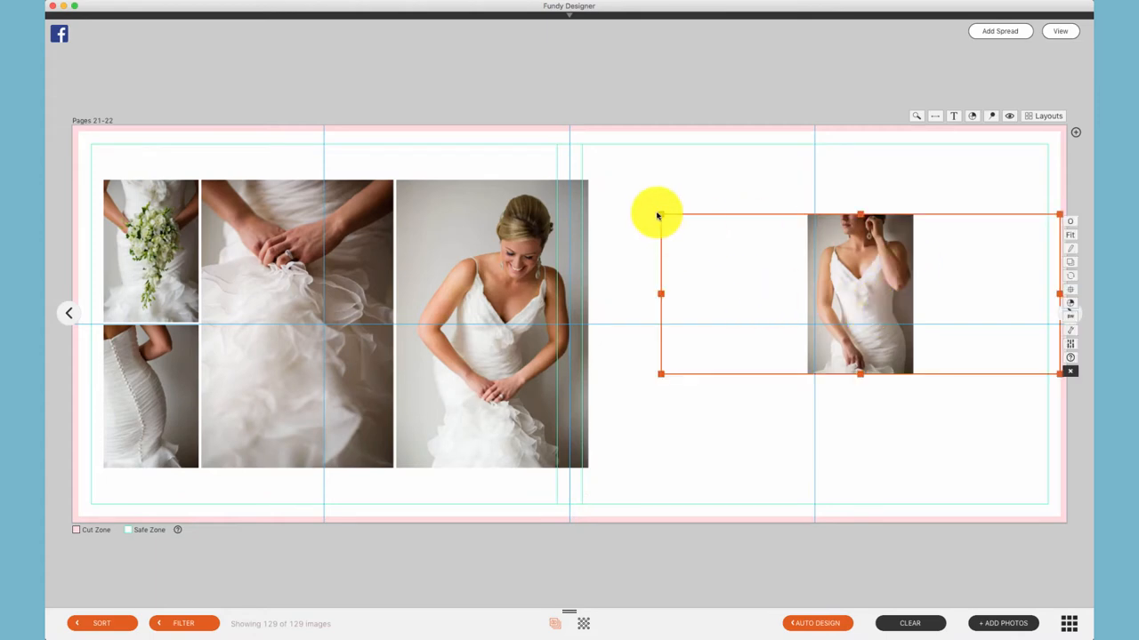
{"action": "left_click_drag", "start_coordinate": [658, 214], "coordinate": [734, 188]}
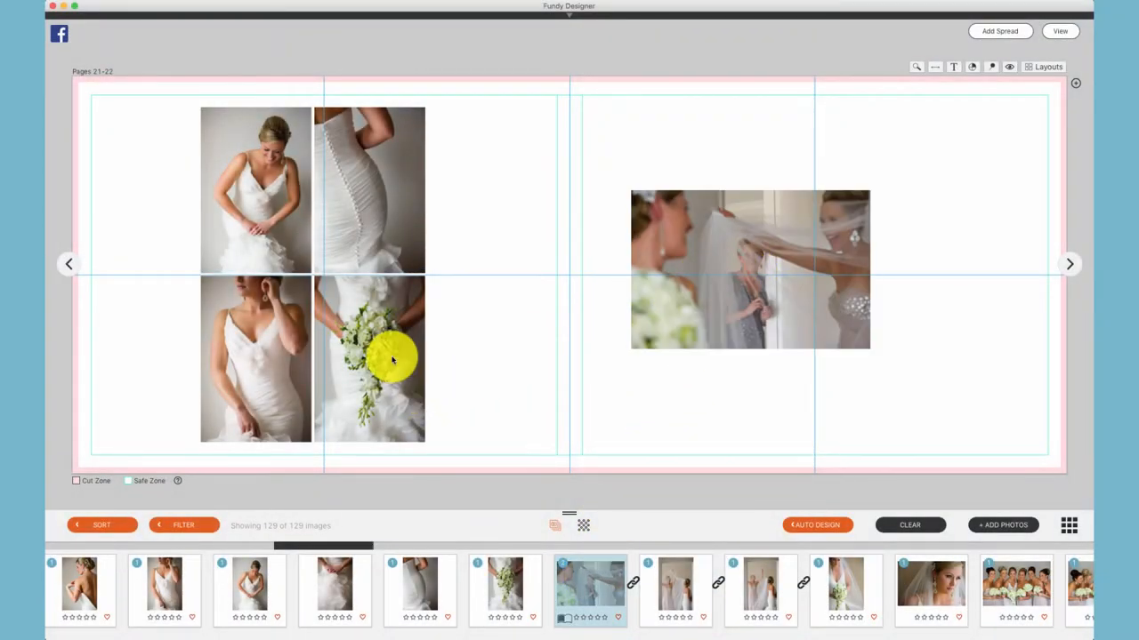
Move the bouquet photo out of the left group and enlarge the remaining three-photo row
{"action": "left_click_drag", "start_coordinate": [369, 360], "coordinate": [601, 401]}
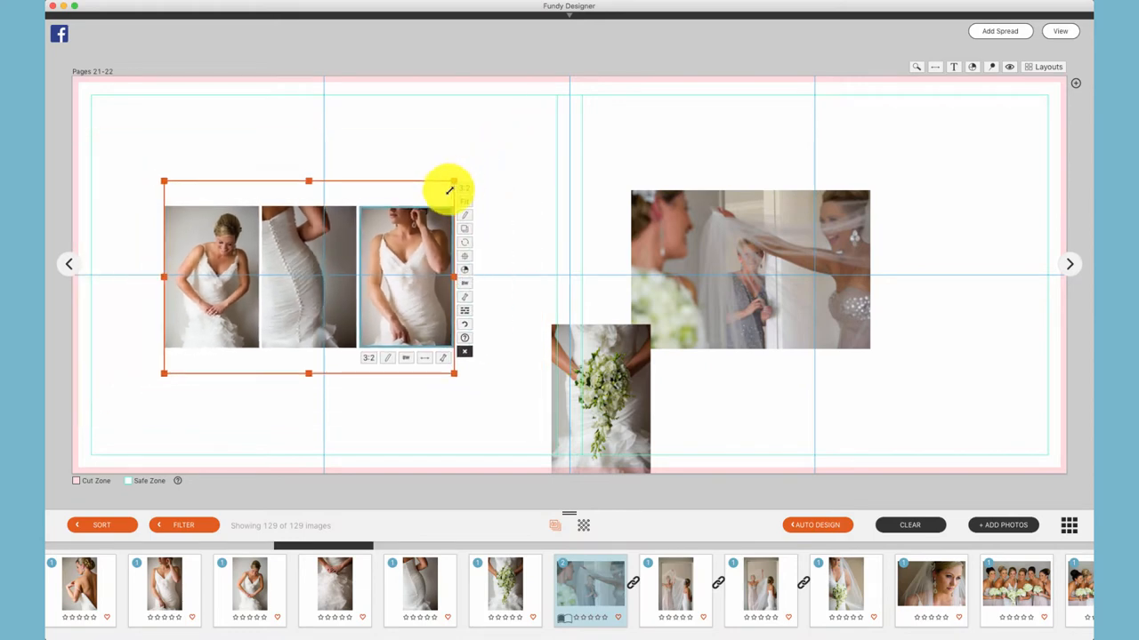
{"action": "left_click_drag", "start_coordinate": [449, 187], "coordinate": [485, 166]}
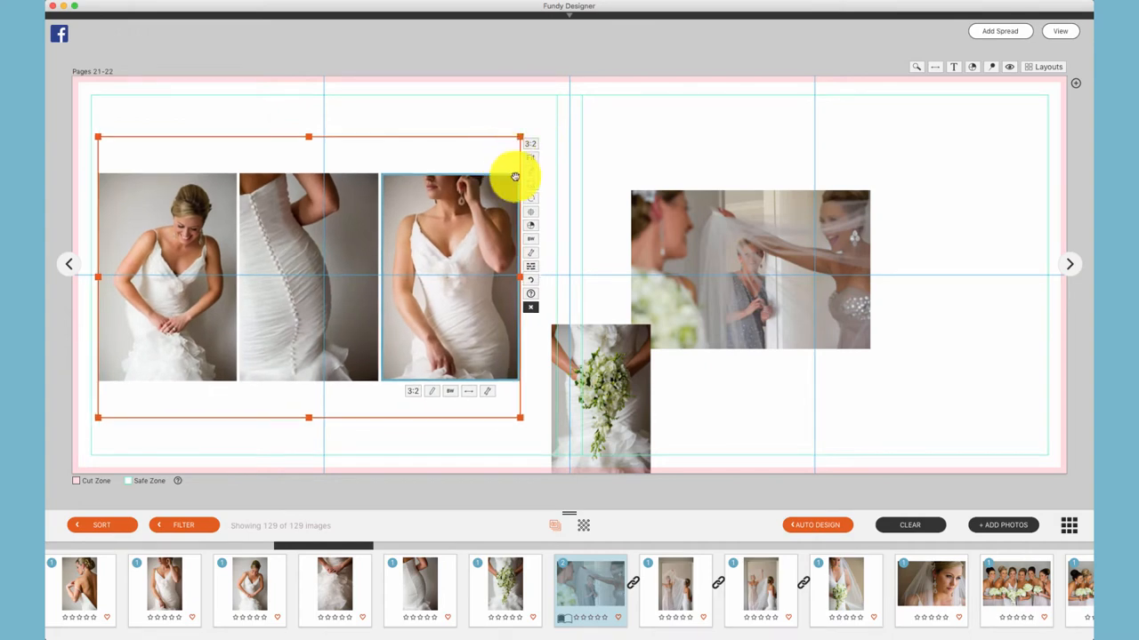
Select the bouquet photo's drop zone beneath the veil photo
{"action": "left_click", "coordinate": [600, 400]}
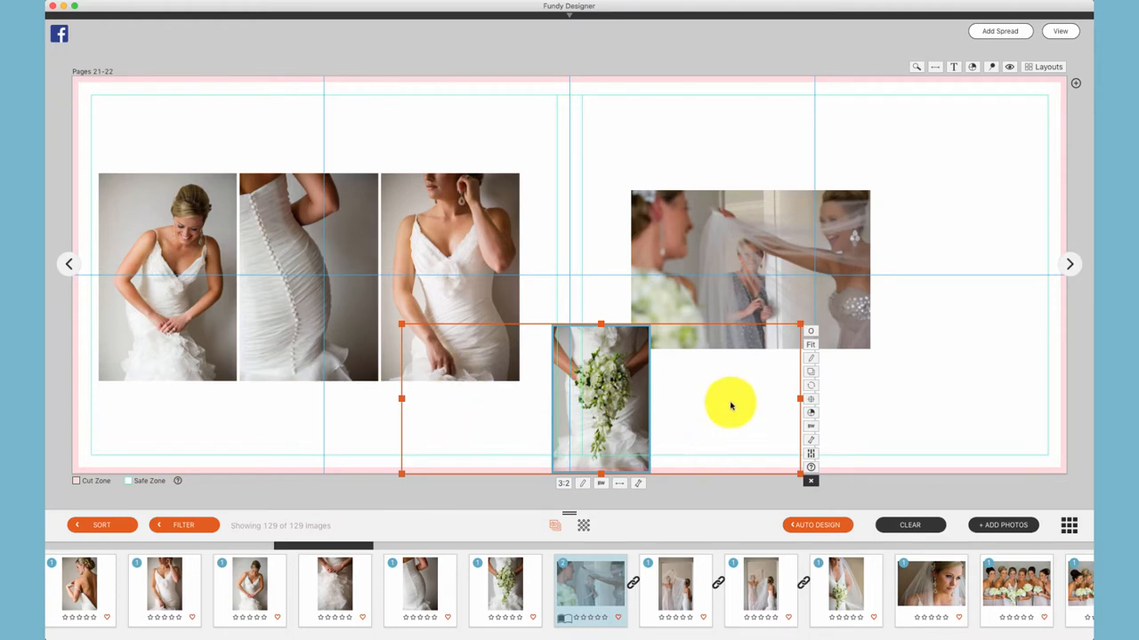
{"action": "mouse_move", "coordinate": [705, 389]}
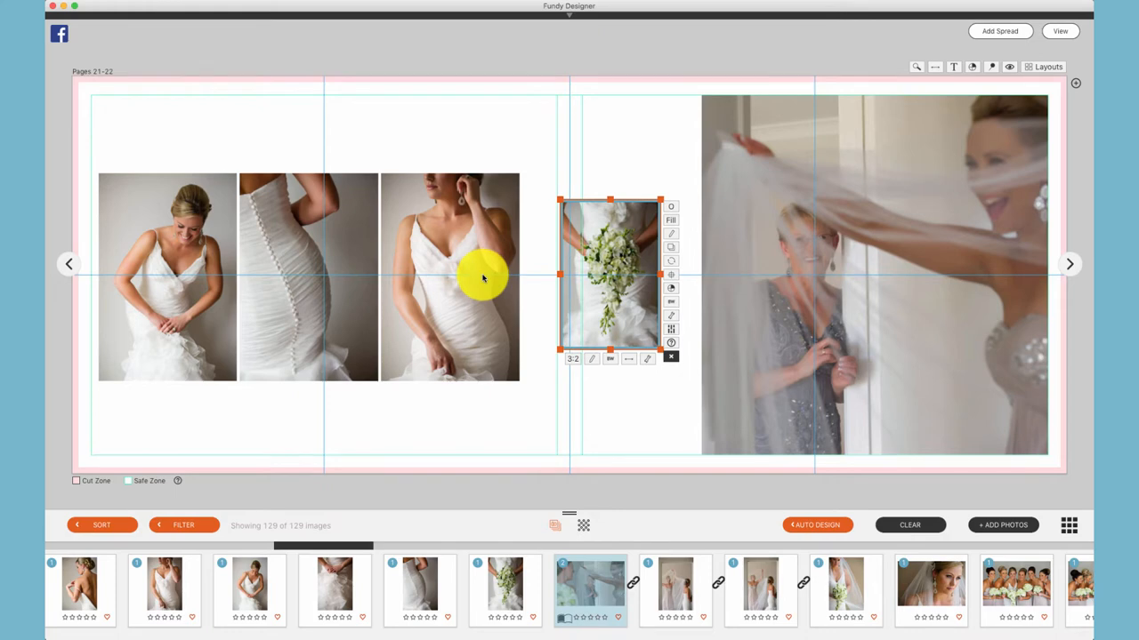
{"action": "mouse_move", "coordinate": [527, 211]}
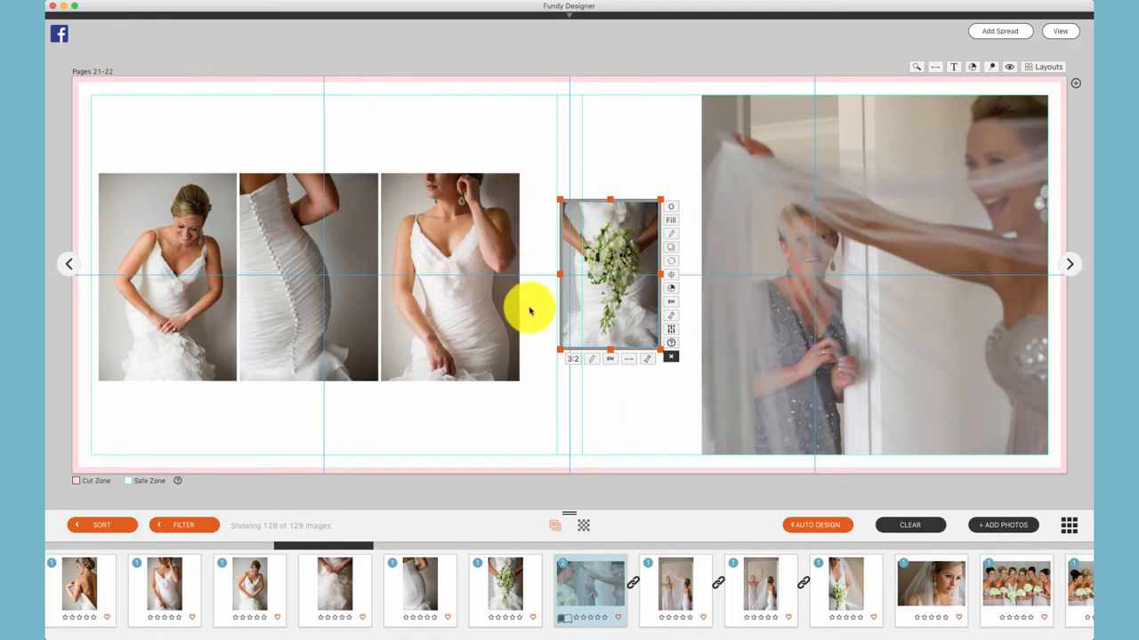
{"action": "mouse_move", "coordinate": [700, 356]}
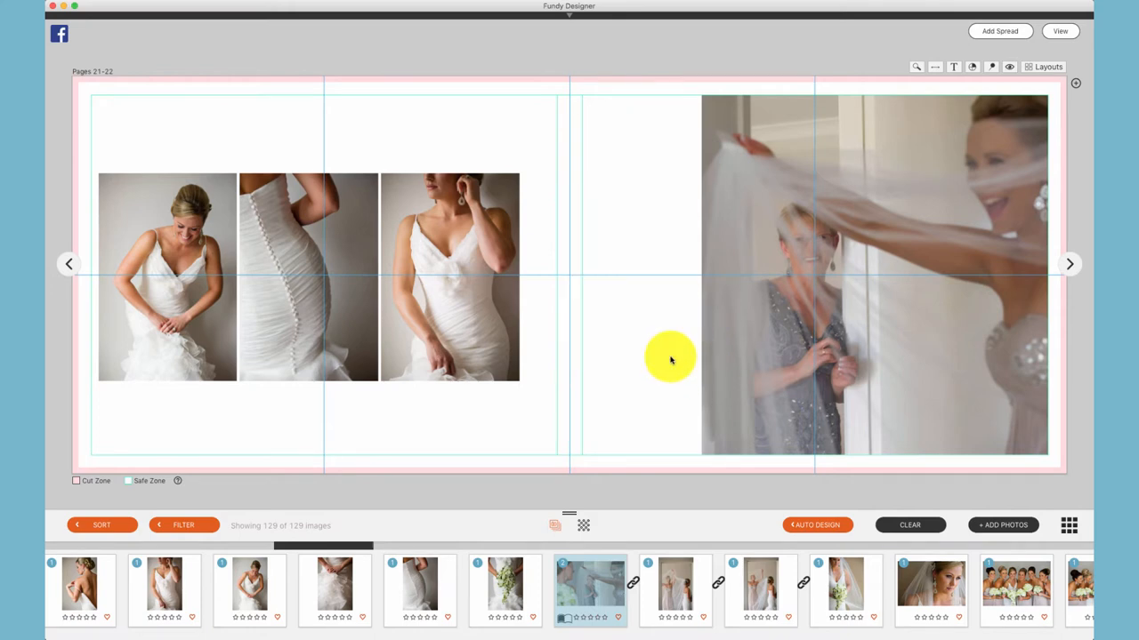
Select the three-photo drop zone on the left page
{"action": "left_click", "coordinate": [450, 276]}
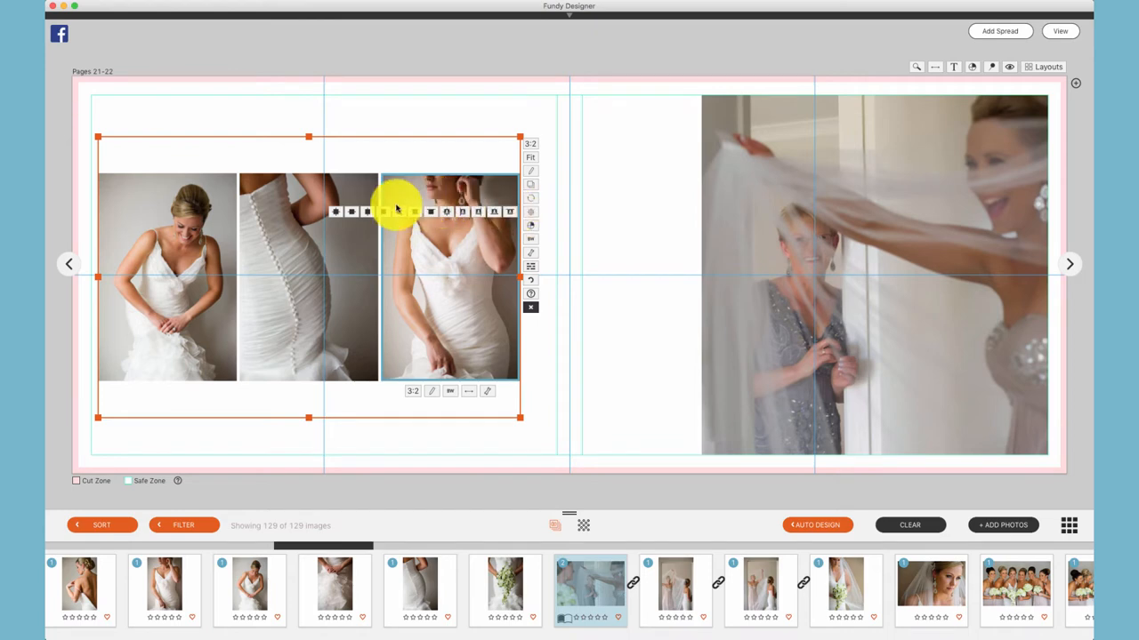
{"action": "mouse_move", "coordinate": [336, 212]}
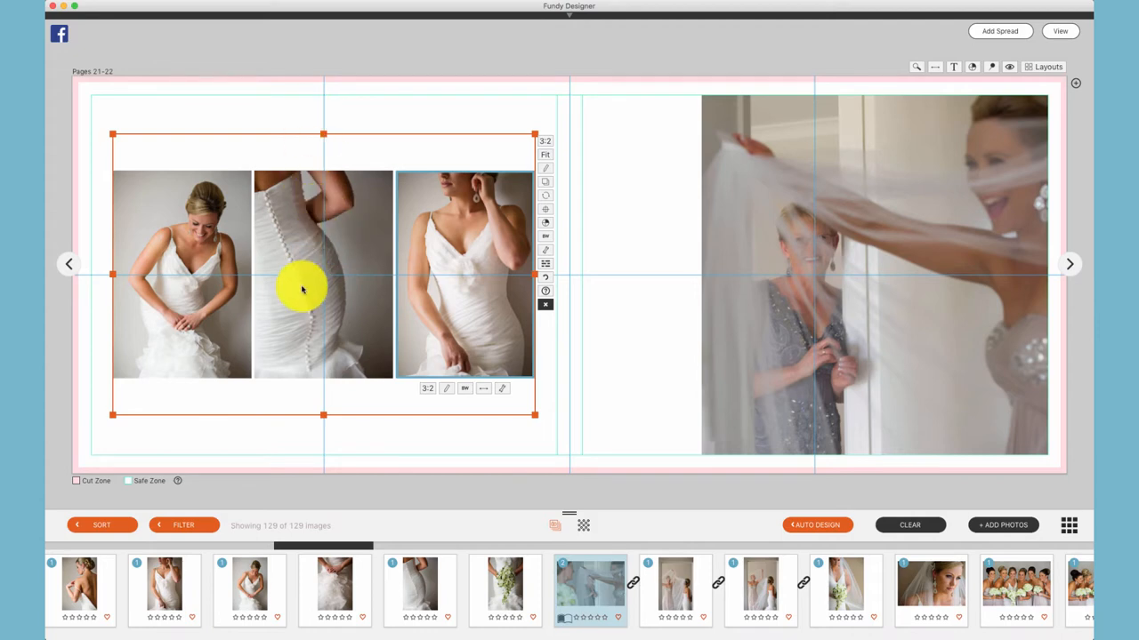
{"action": "mouse_move", "coordinate": [400, 273]}
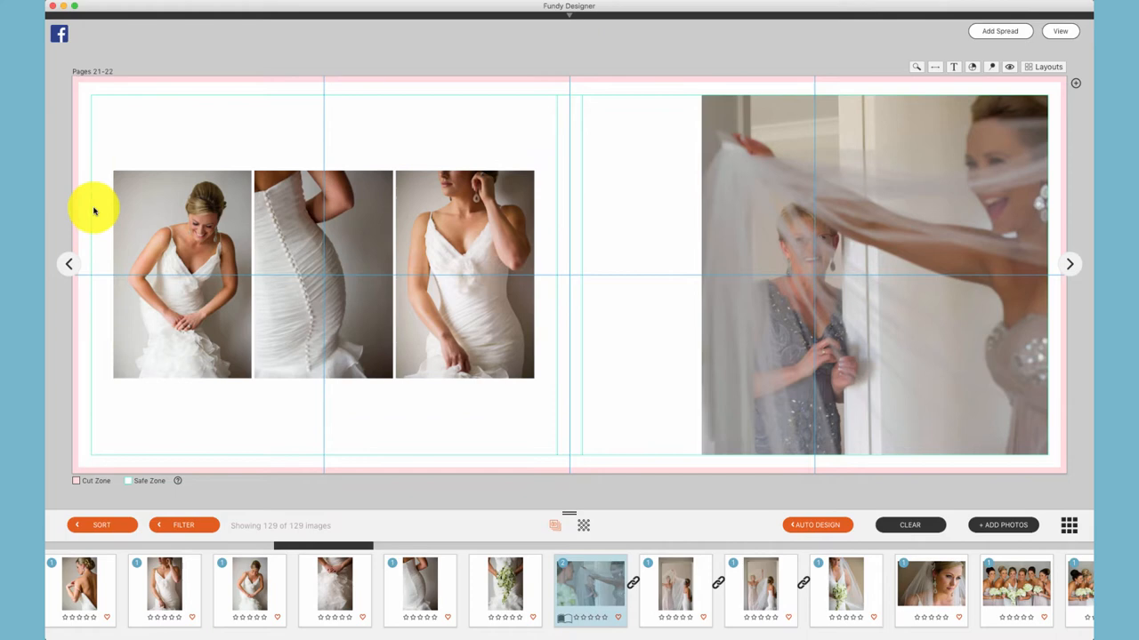
{"action": "mouse_move", "coordinate": [78, 200]}
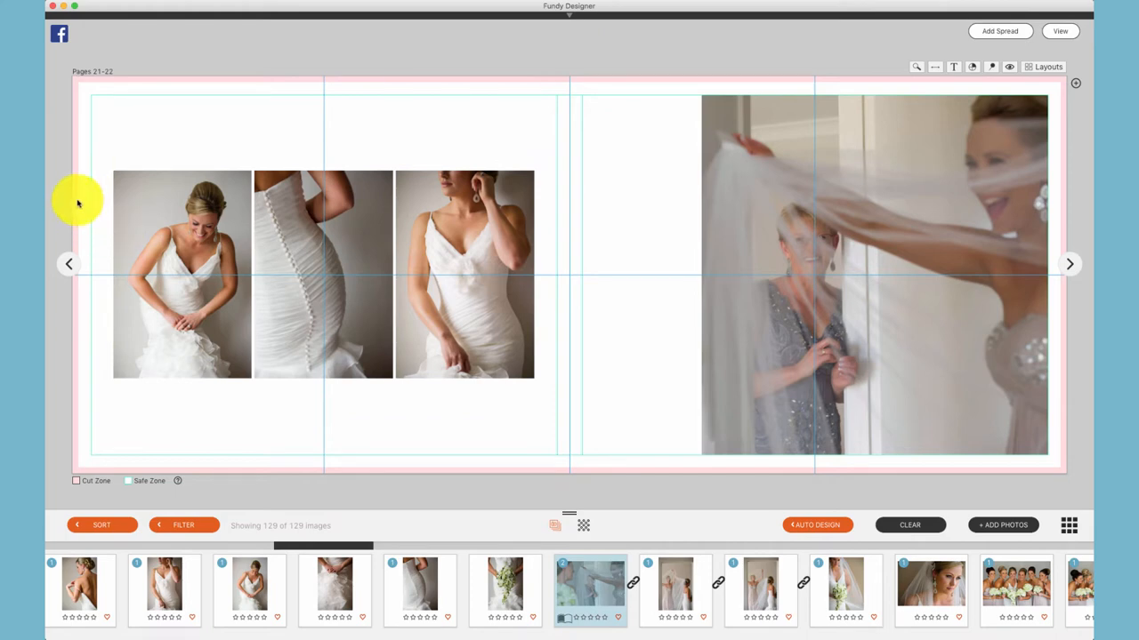
{"action": "mouse_move", "coordinate": [80, 242]}
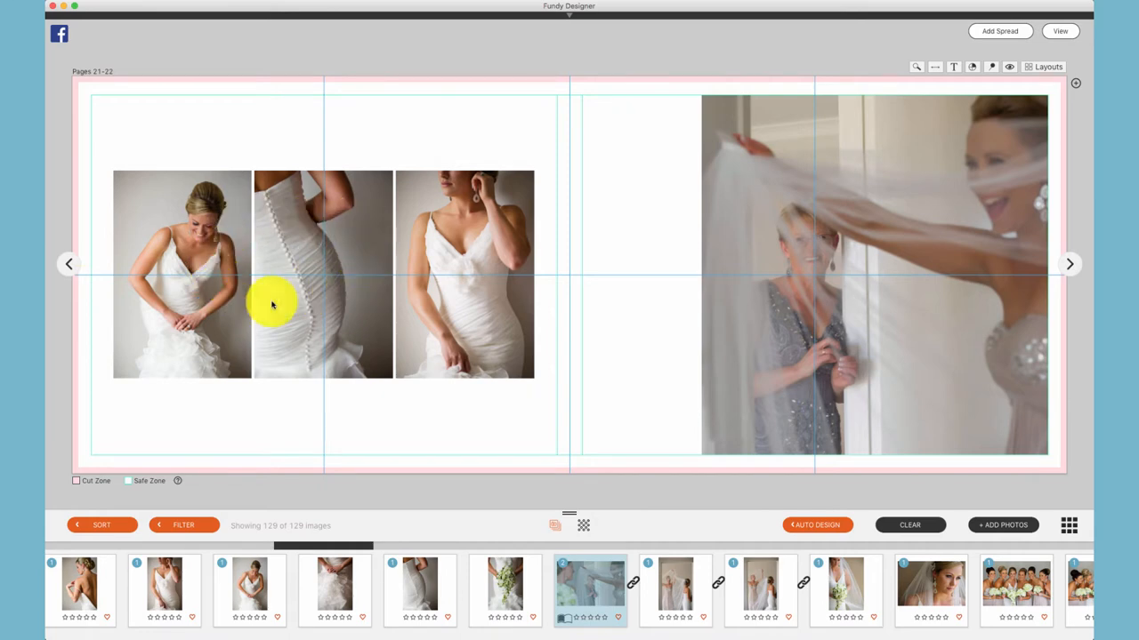
{"action": "mouse_move", "coordinate": [563, 292]}
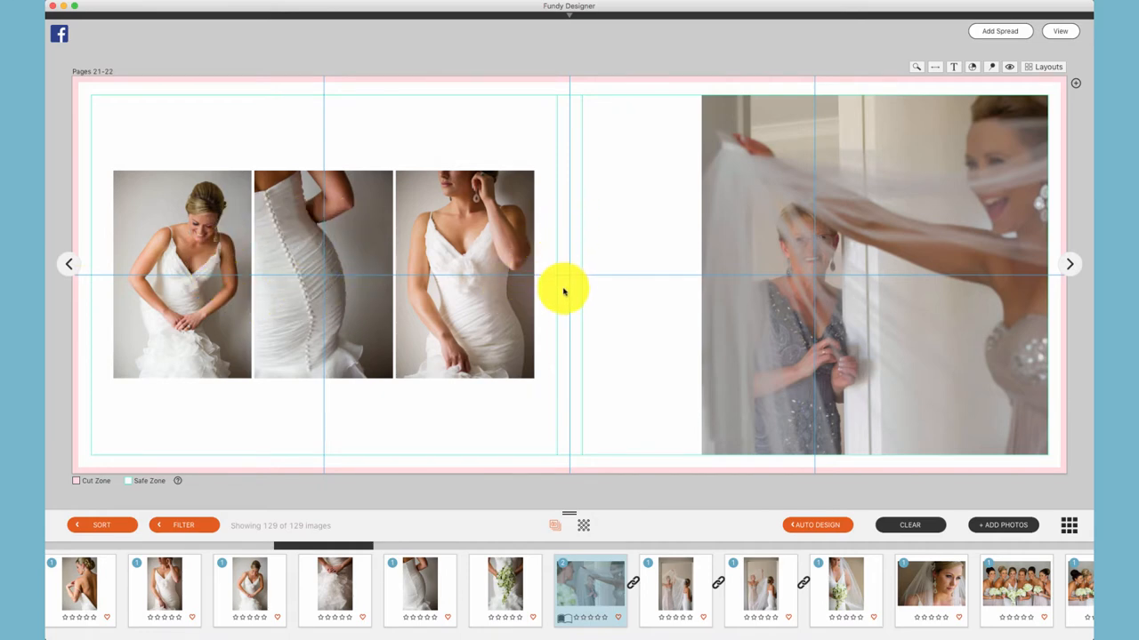
{"action": "mouse_move", "coordinate": [105, 316]}
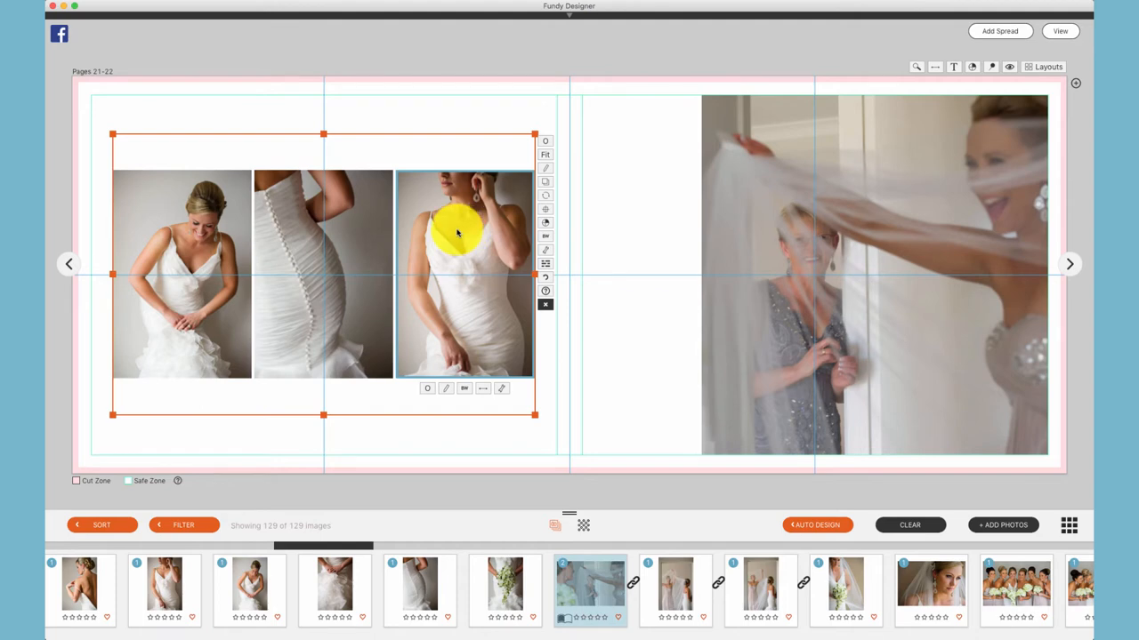
Crop the group's photos to Vertical after briefly trying the Horizontal ratio
{"action": "left_click", "coordinate": [544, 141]}
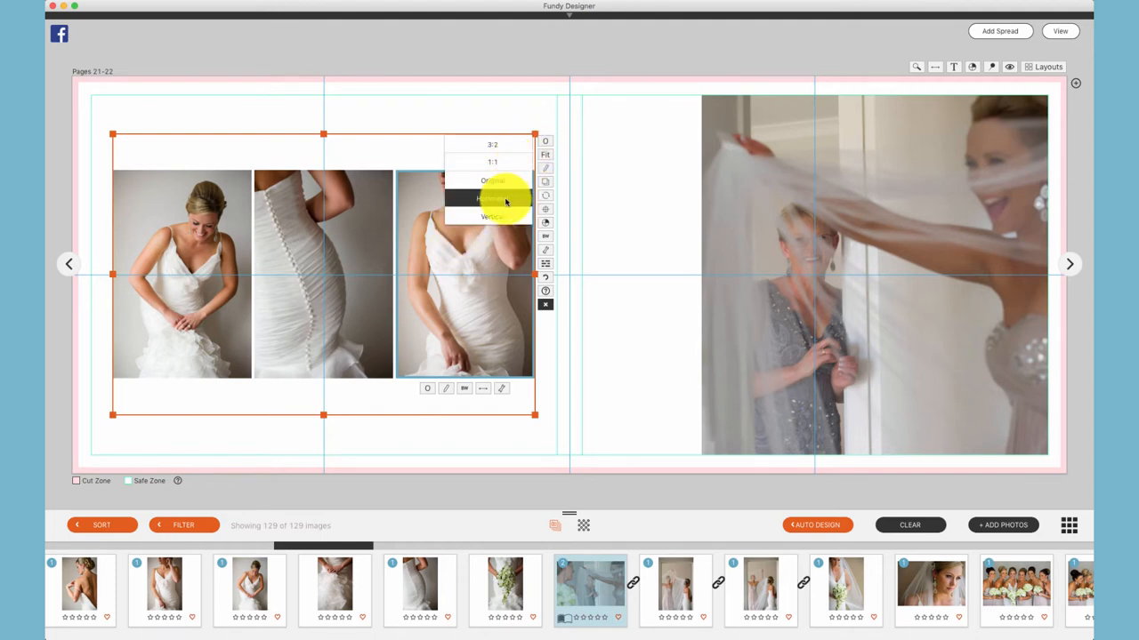
{"action": "left_click", "coordinate": [492, 197]}
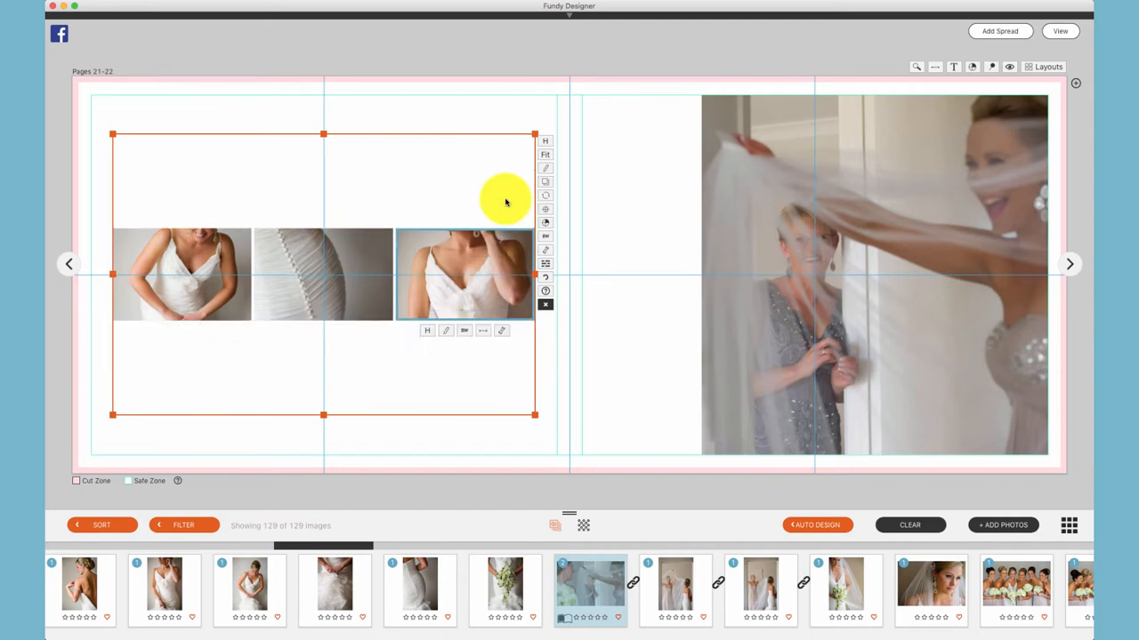
{"action": "left_click", "coordinate": [545, 154]}
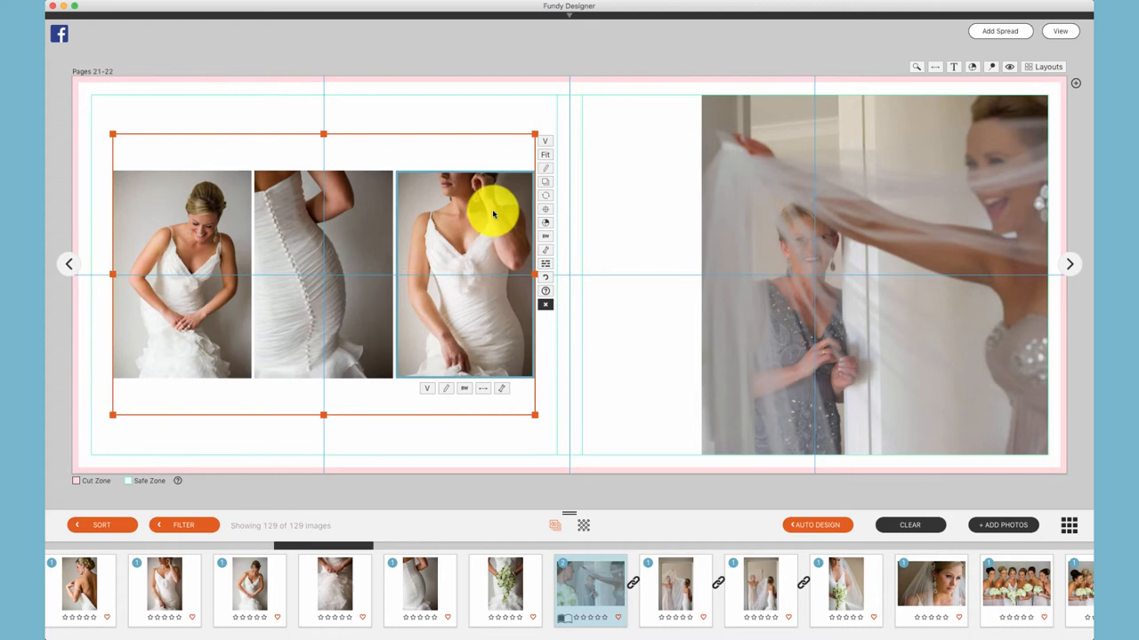
{"action": "mouse_move", "coordinate": [546, 154]}
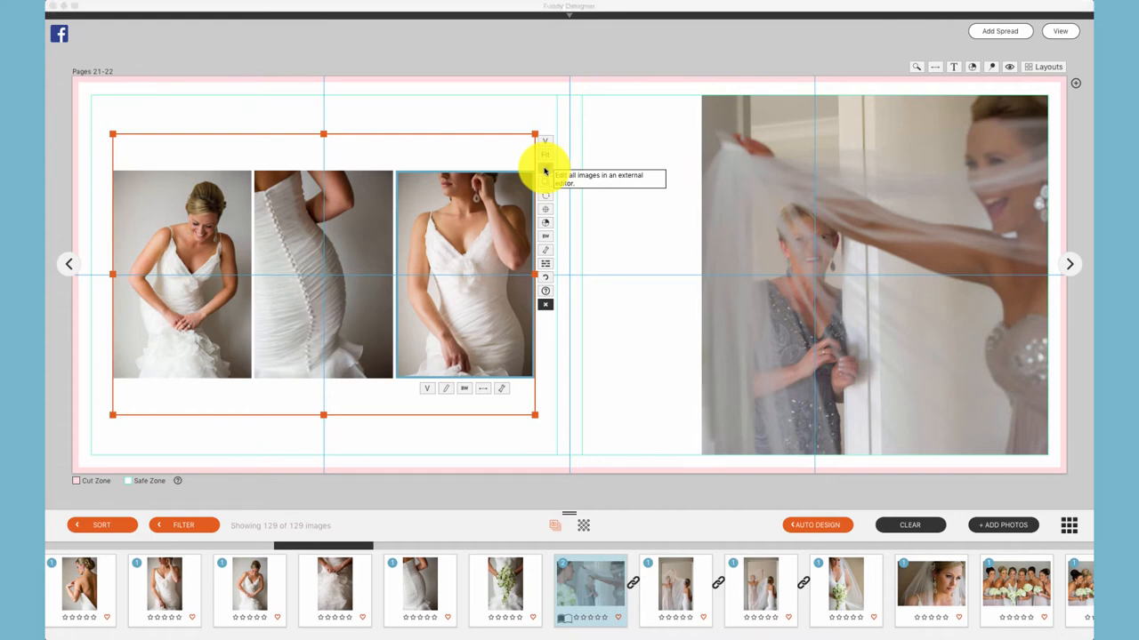
Reorder the row: earring pose, leaning pose, then back of the dress
{"action": "left_click", "coordinate": [544, 195]}
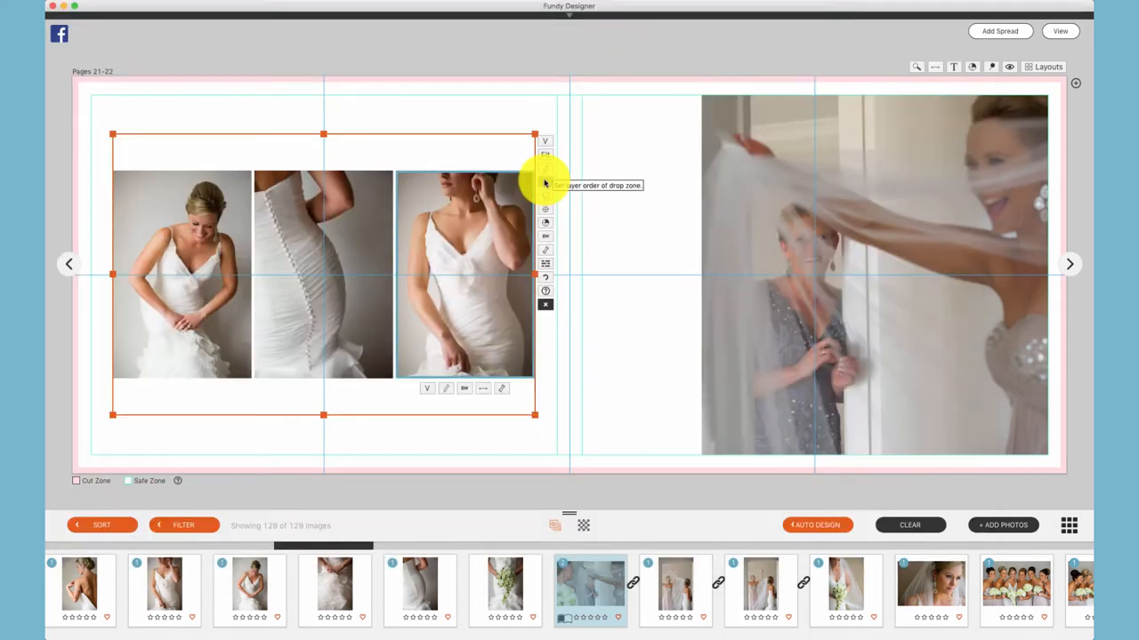
{"action": "left_click", "coordinate": [544, 182]}
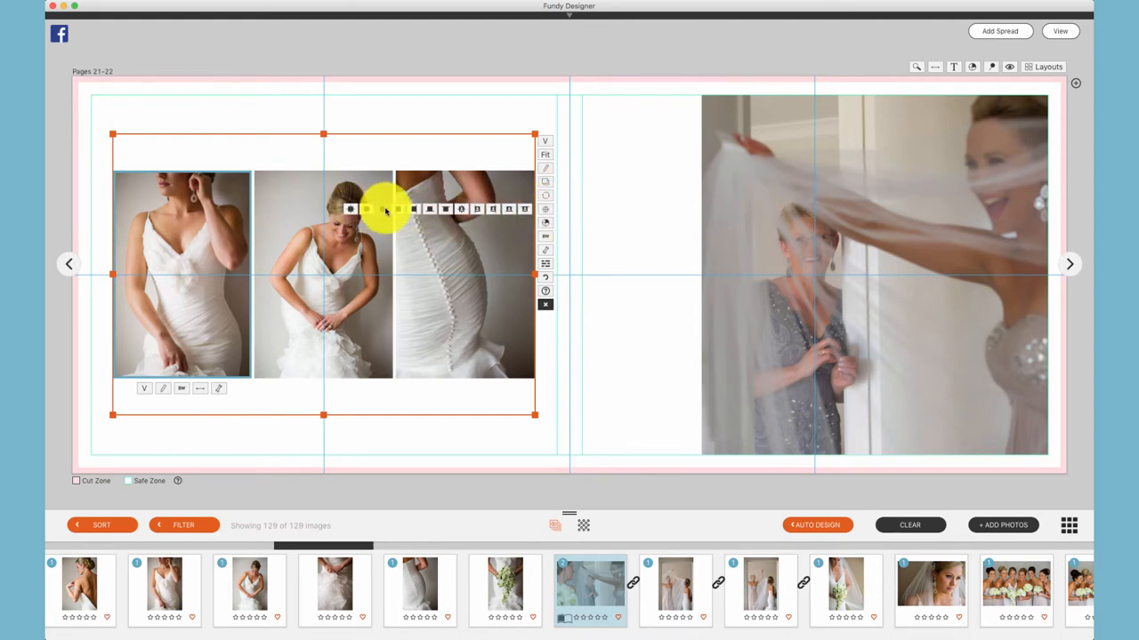
{"action": "mouse_move", "coordinate": [476, 211]}
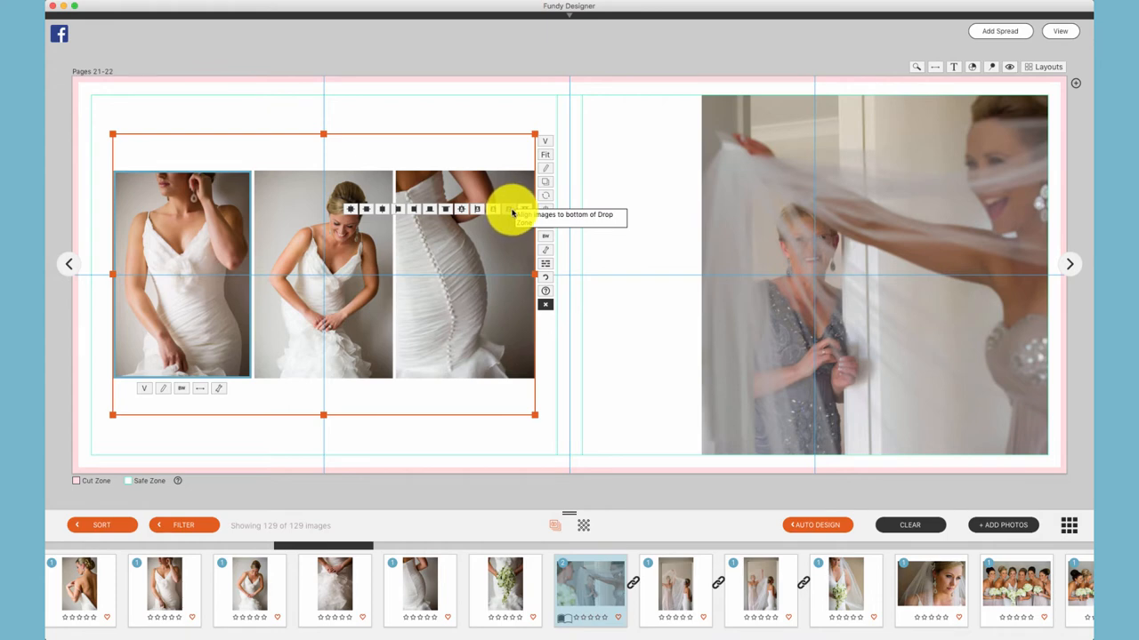
{"action": "mouse_move", "coordinate": [511, 212]}
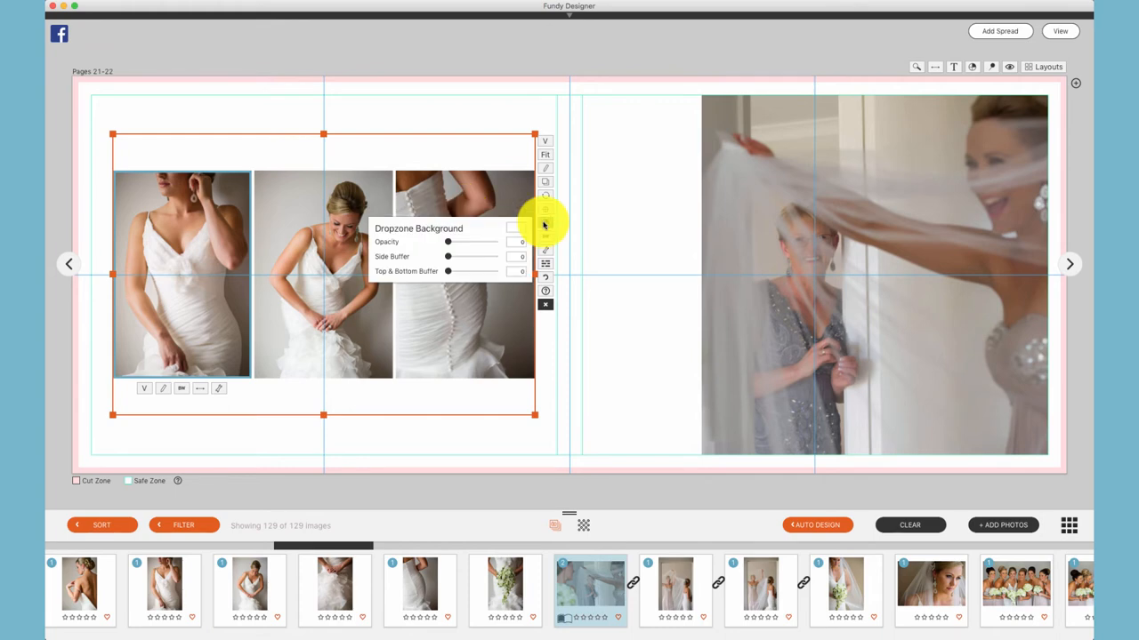
{"action": "mouse_move", "coordinate": [485, 235]}
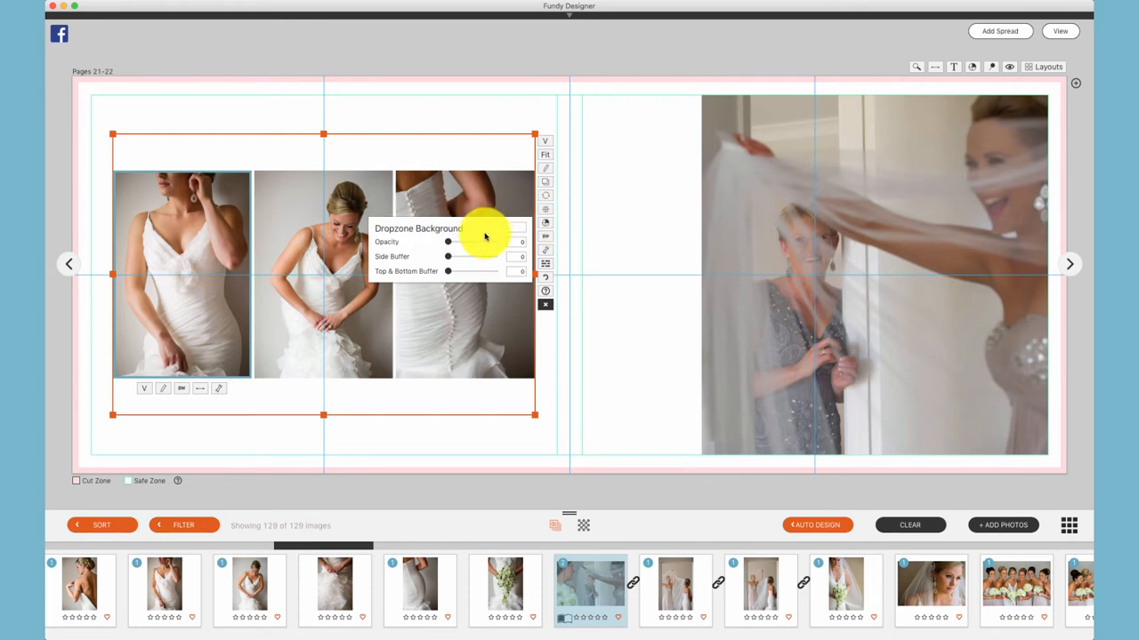
Give the drop zone a gray background at opacity 40, side buffer 41, top/bottom buffer 66
{"action": "left_click", "coordinate": [545, 222]}
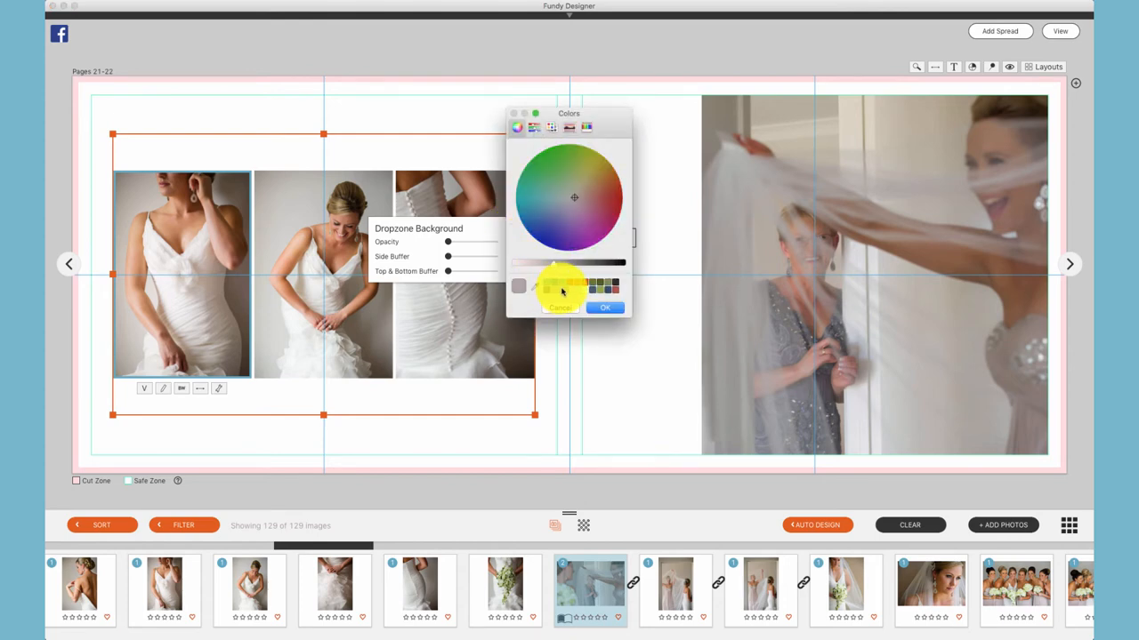
{"action": "left_click", "coordinate": [605, 307]}
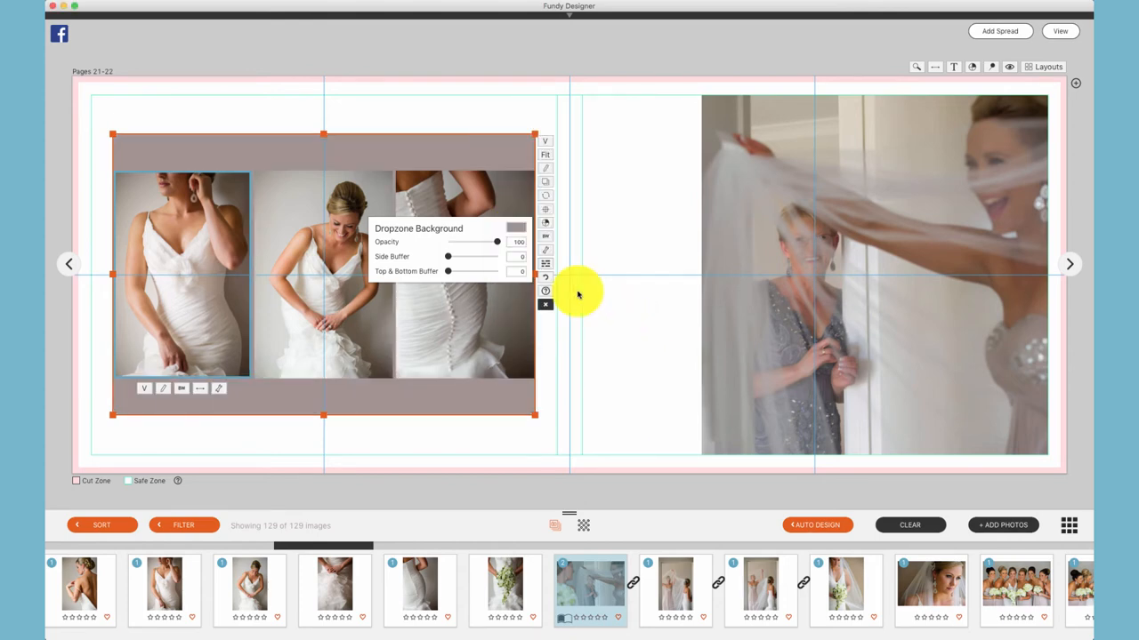
{"action": "left_click_drag", "start_coordinate": [498, 242], "coordinate": [448, 242]}
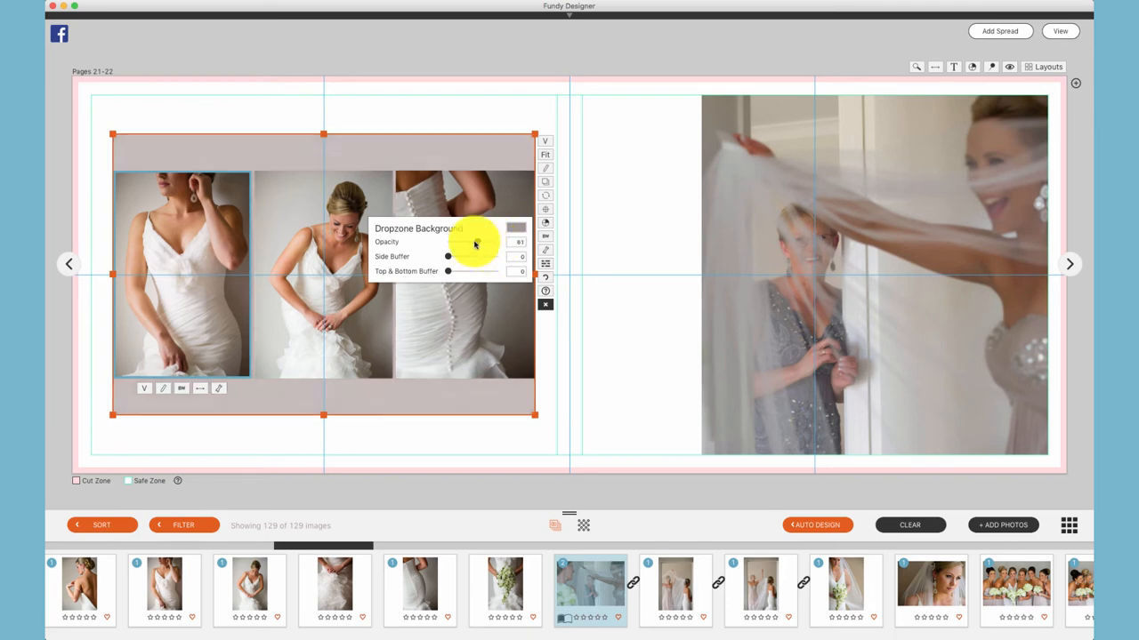
{"action": "left_click_drag", "start_coordinate": [496, 242], "coordinate": [467, 242]}
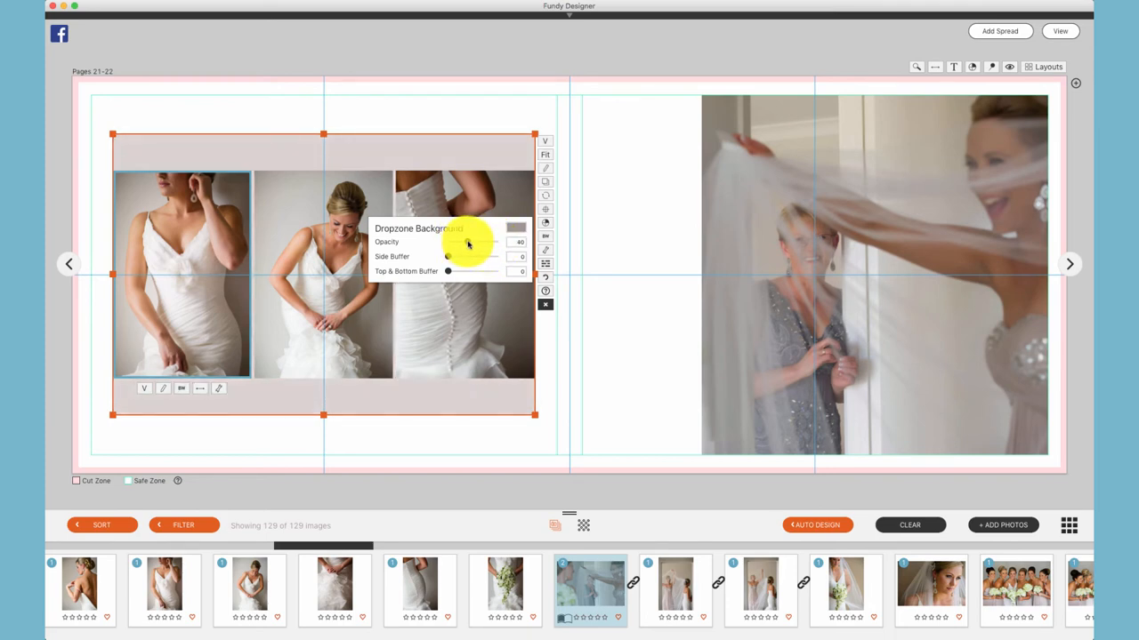
{"action": "left_click_drag", "start_coordinate": [448, 256], "coordinate": [467, 256]}
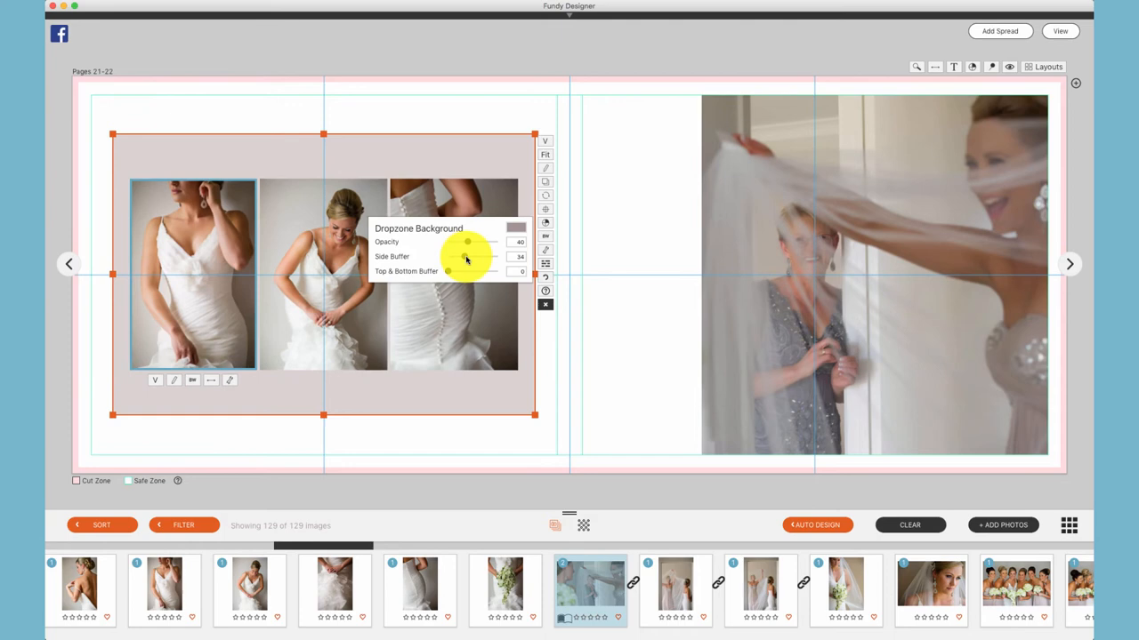
{"action": "left_click_drag", "start_coordinate": [448, 257], "coordinate": [485, 258]}
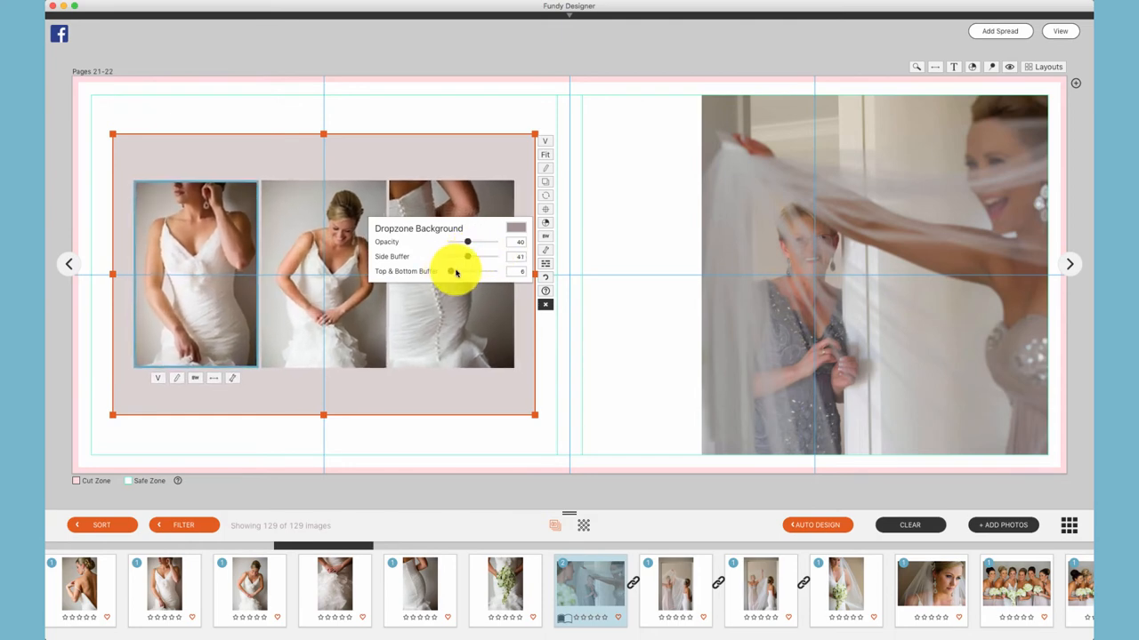
{"action": "left_click_drag", "start_coordinate": [456, 271], "coordinate": [483, 271]}
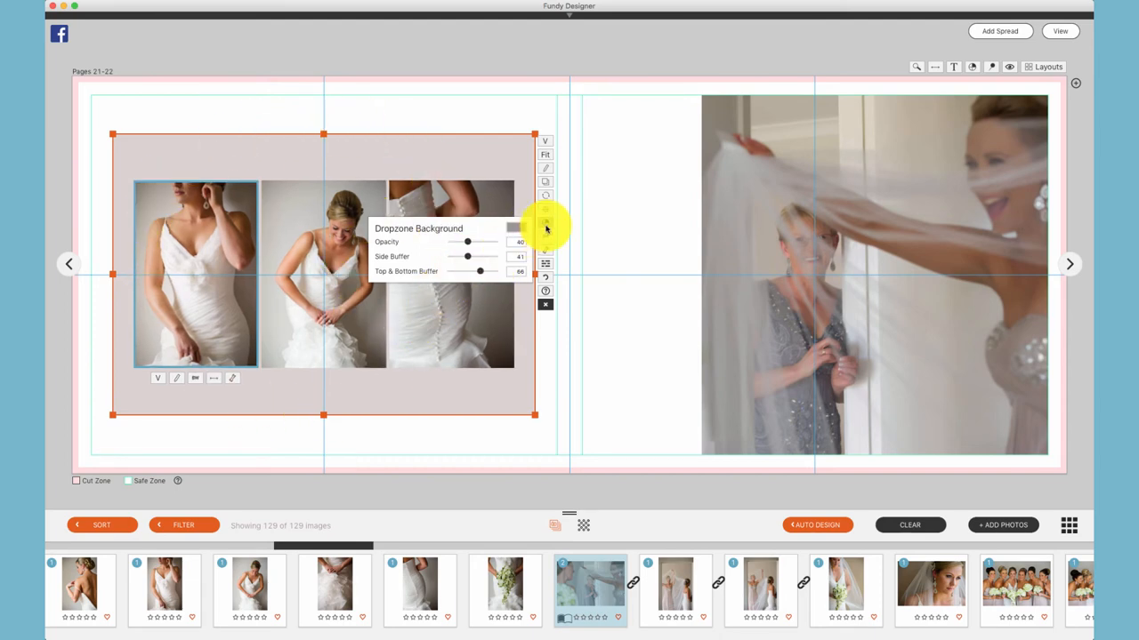
{"action": "left_click", "coordinate": [545, 223]}
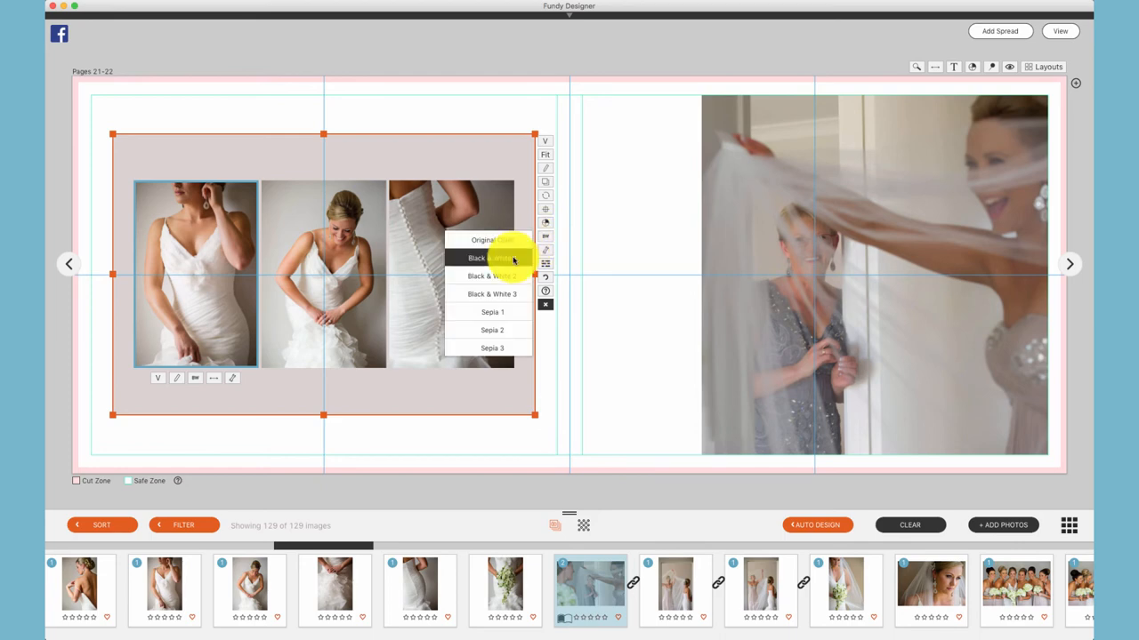
{"action": "left_click", "coordinate": [490, 258]}
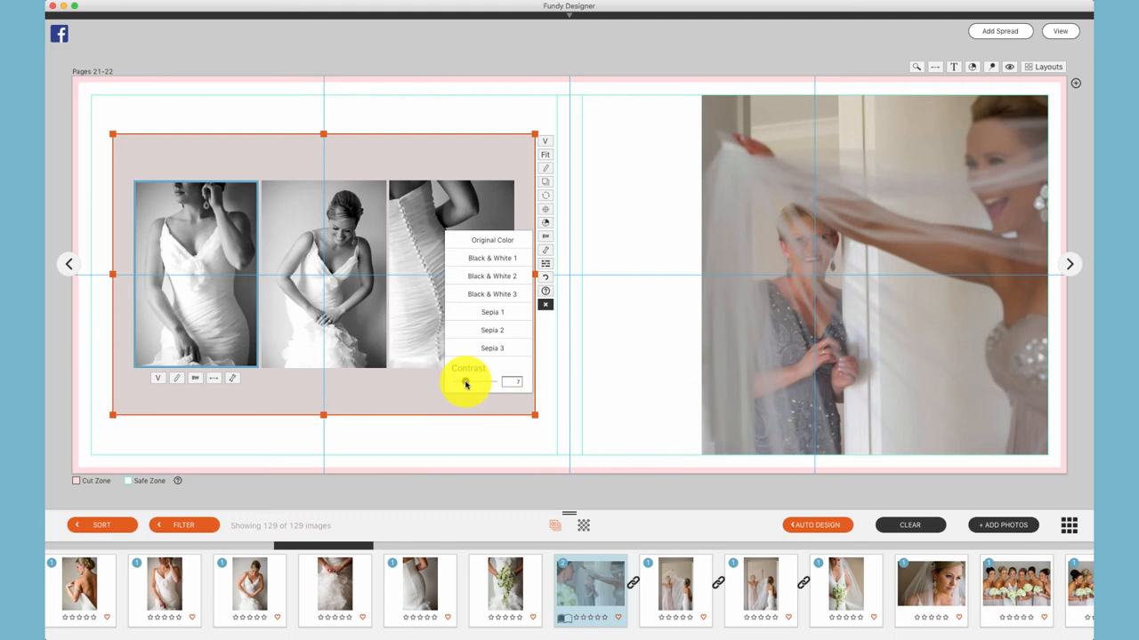
{"action": "left_click", "coordinate": [492, 312]}
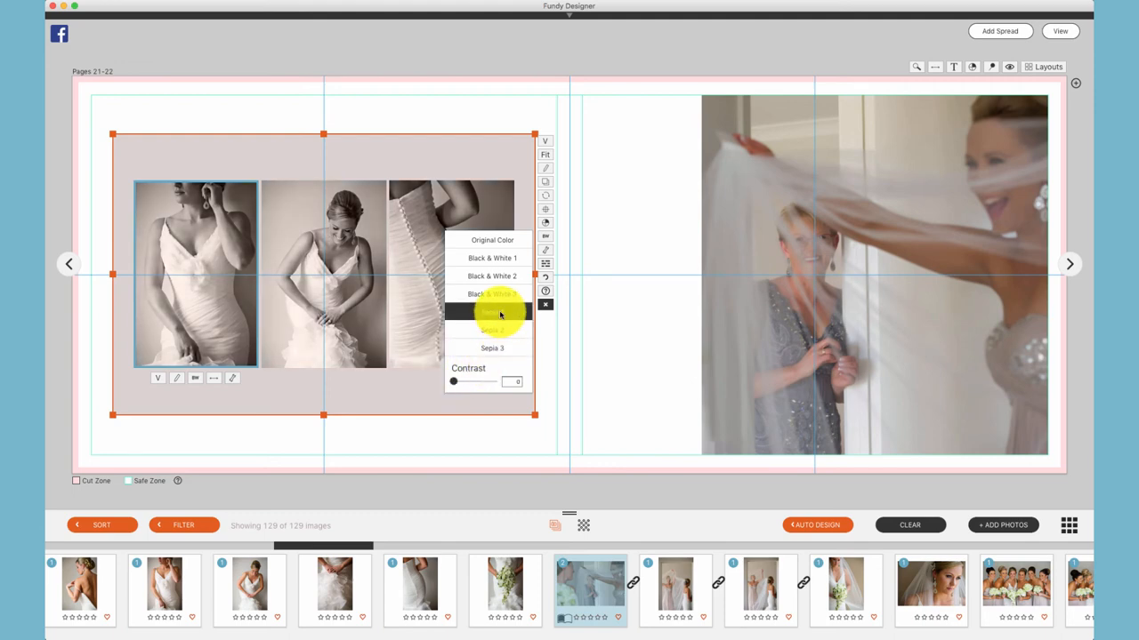
{"action": "left_click", "coordinate": [492, 311]}
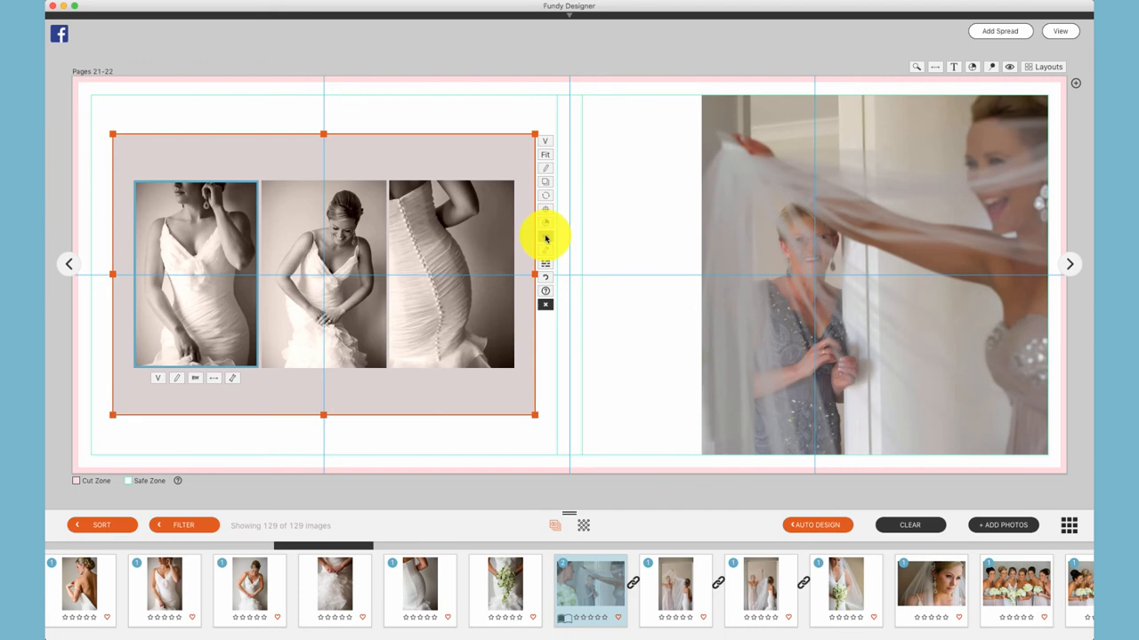
{"action": "left_click", "coordinate": [545, 223]}
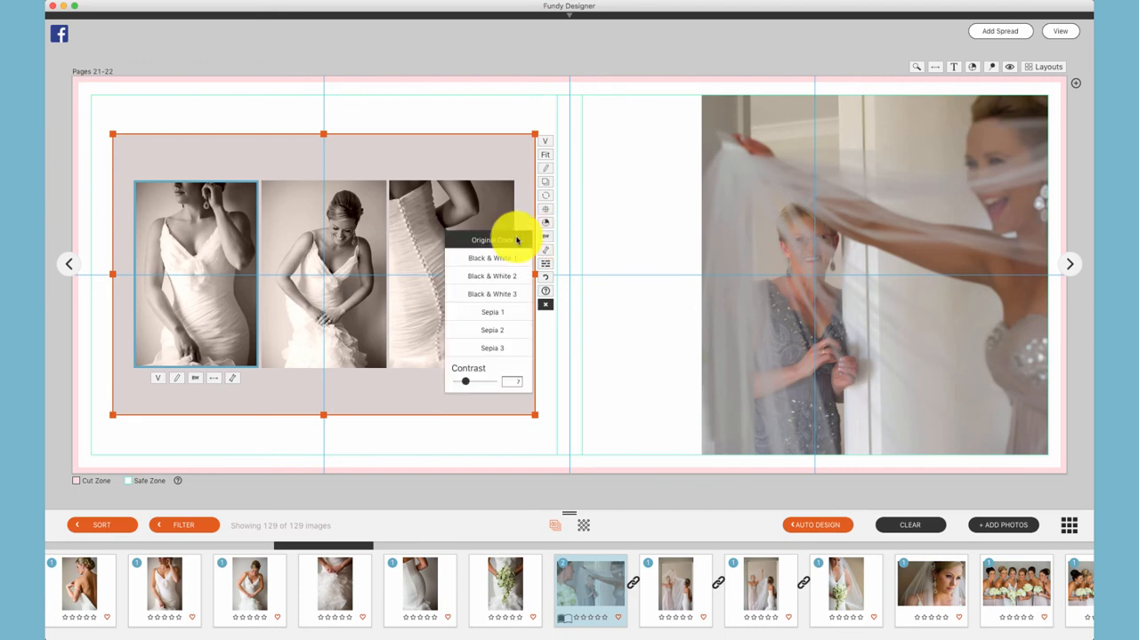
{"action": "left_click", "coordinate": [491, 240]}
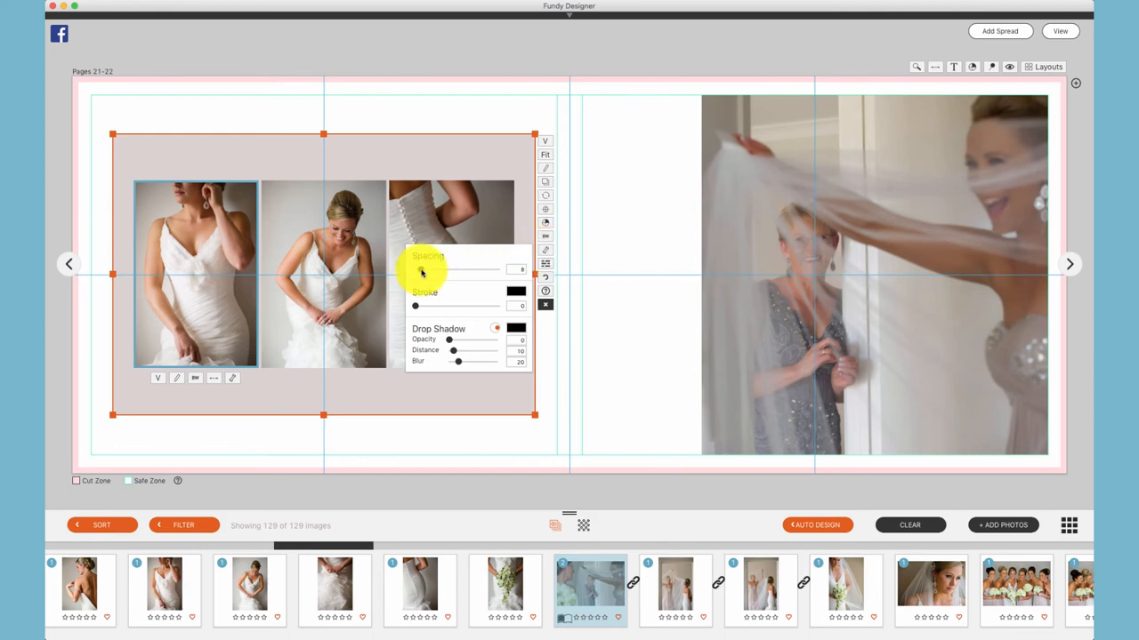
Set photo spacing to 13 and stroke to 2, and adjust drop shadow opacity
{"action": "left_click_drag", "start_coordinate": [471, 269], "coordinate": [498, 270]}
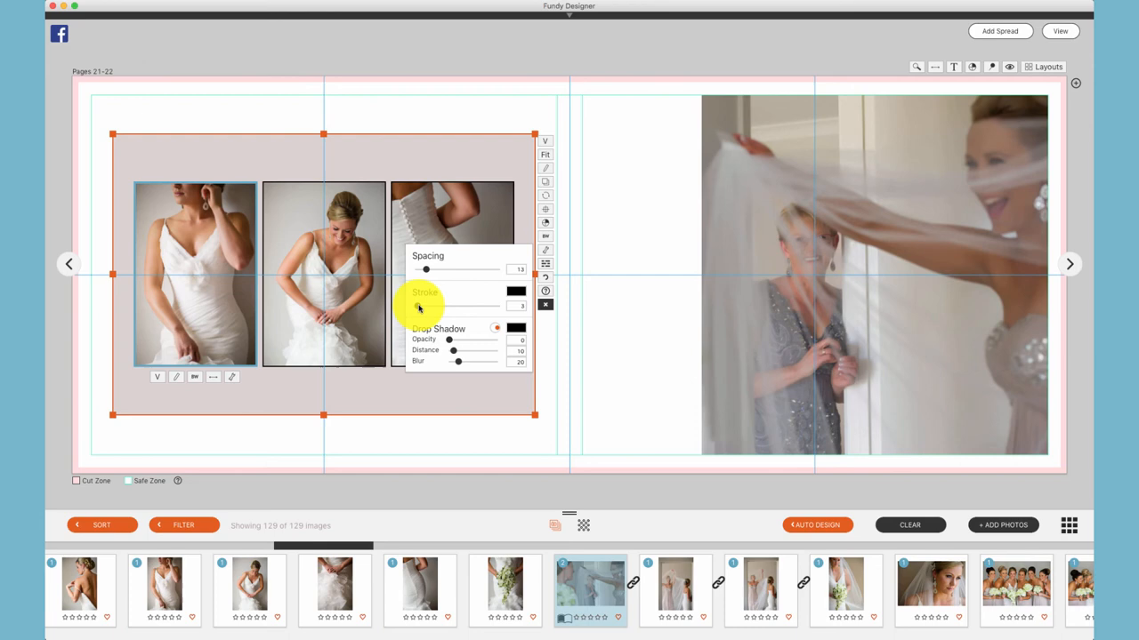
{"action": "left_click_drag", "start_coordinate": [425, 306], "coordinate": [416, 306]}
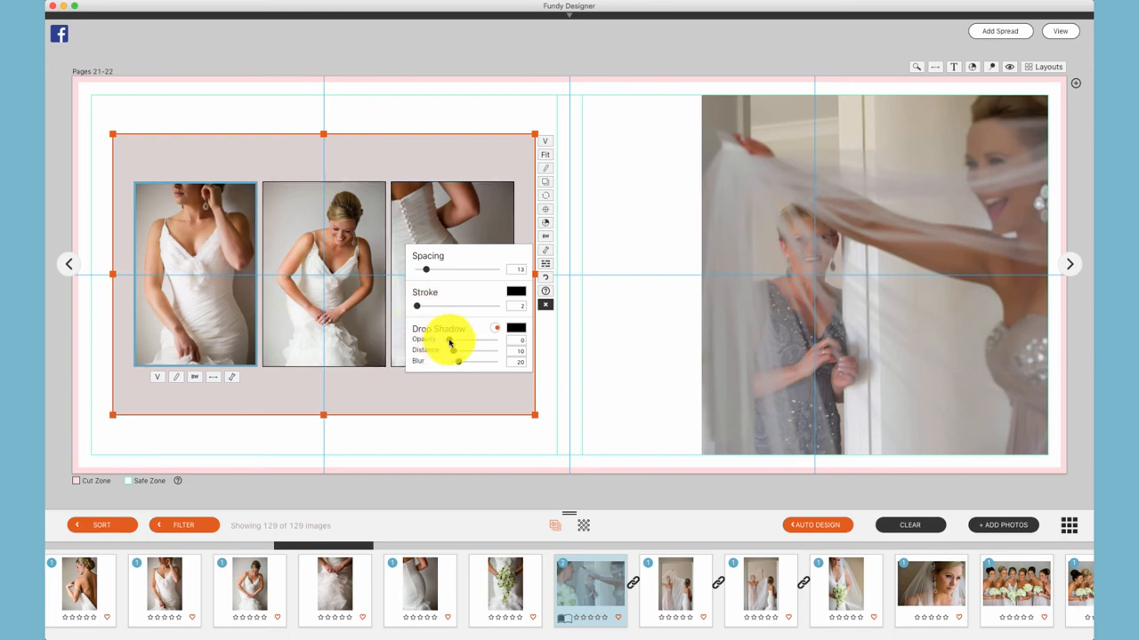
{"action": "left_click_drag", "start_coordinate": [418, 340], "coordinate": [454, 339]}
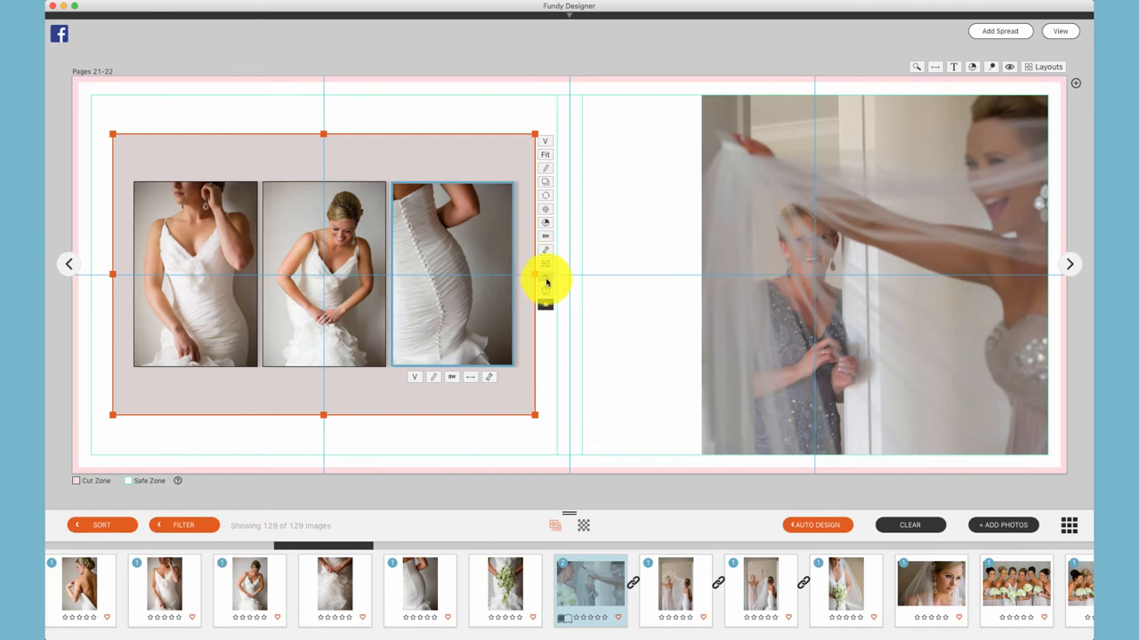
{"action": "mouse_move", "coordinate": [544, 289]}
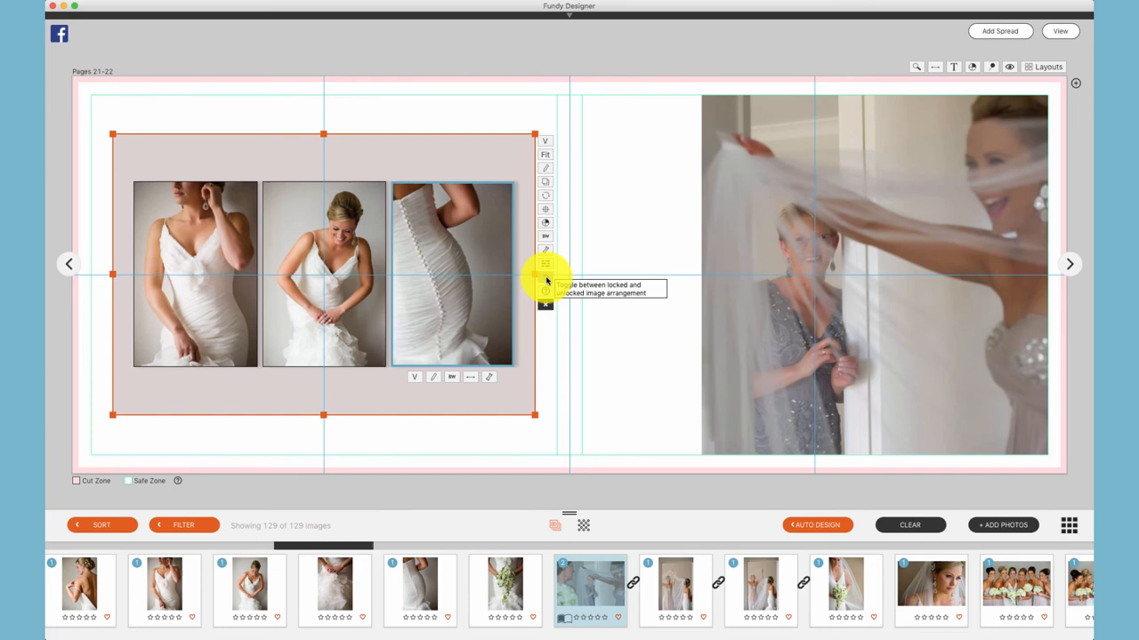
{"action": "mouse_move", "coordinate": [559, 145]}
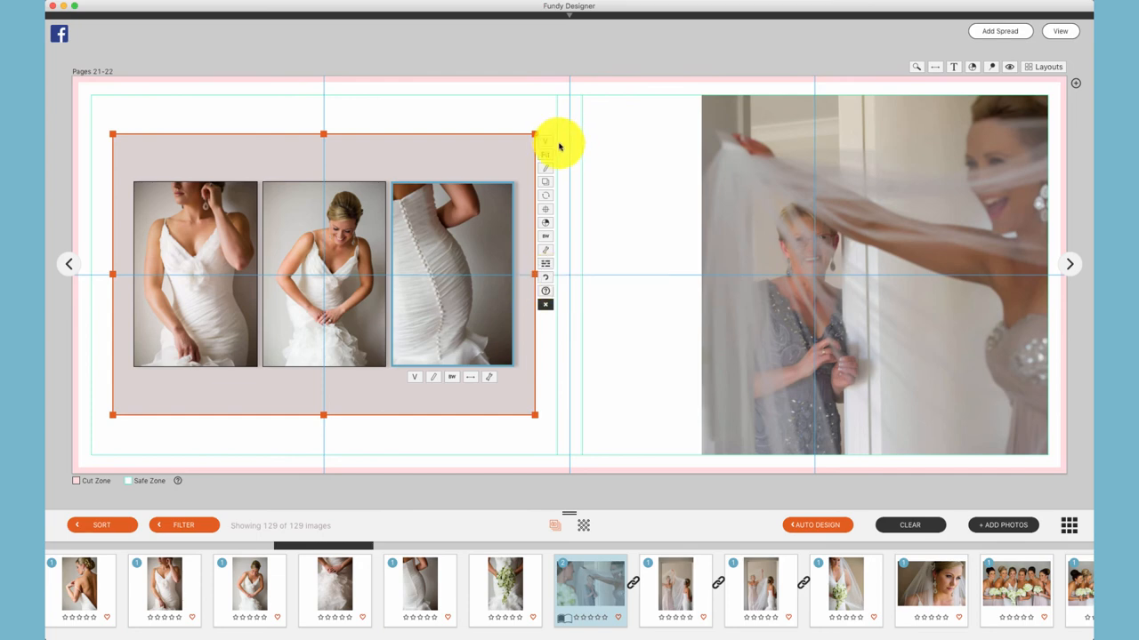
{"action": "mouse_move", "coordinate": [546, 303]}
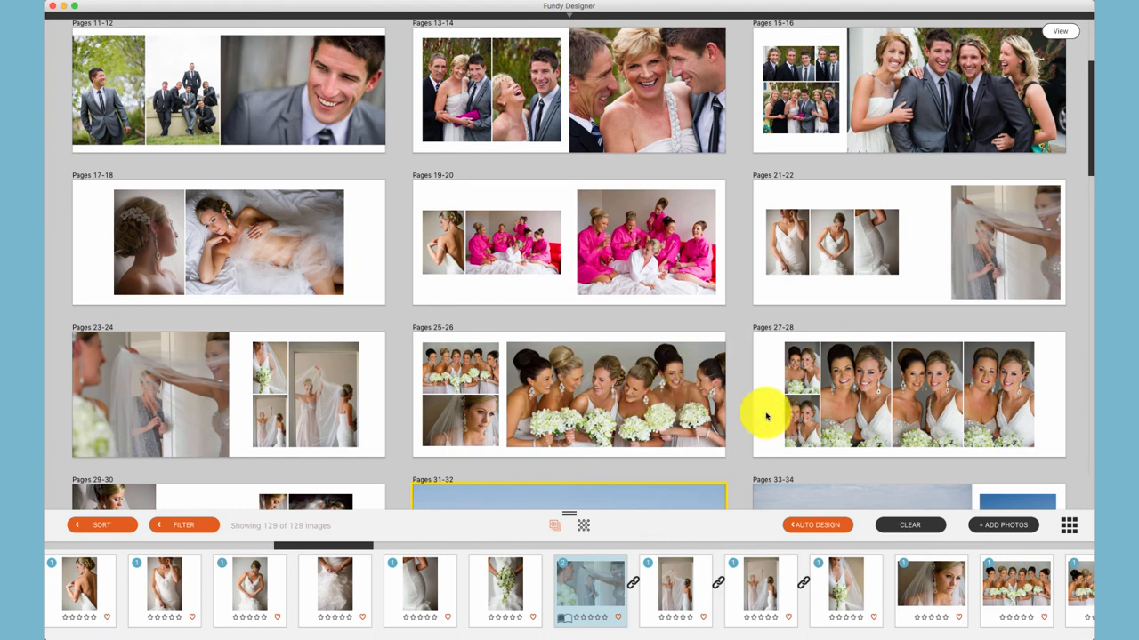
Open spread 27–28's options, then move the bride photo from spread 19–20 onto 17–18
{"action": "left_click", "coordinate": [818, 396]}
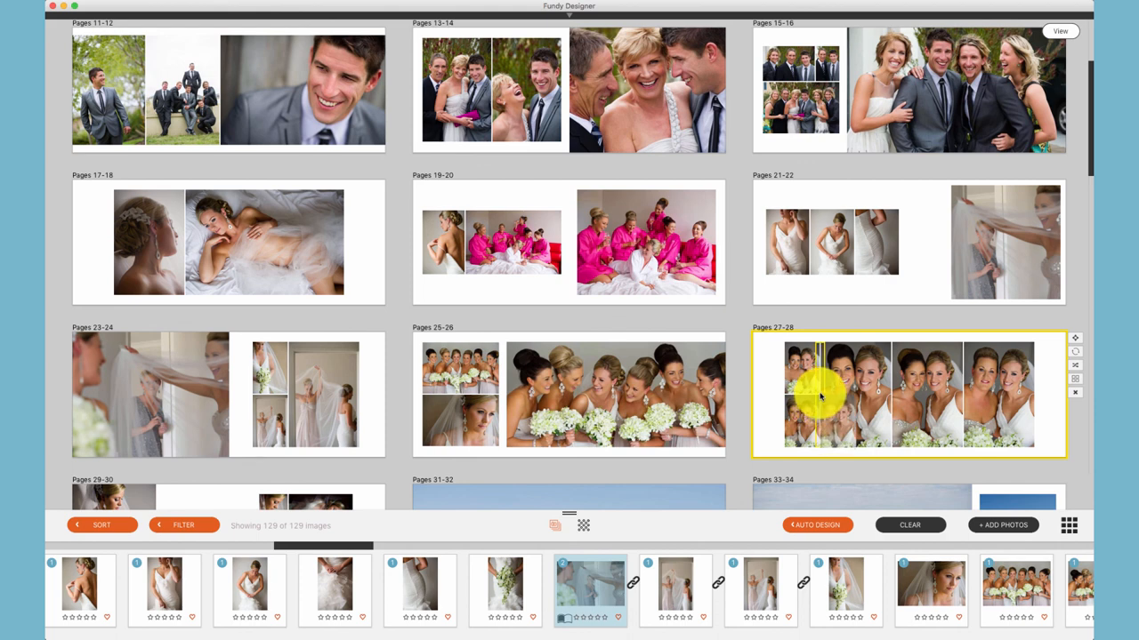
{"action": "right_click", "coordinate": [818, 396]}
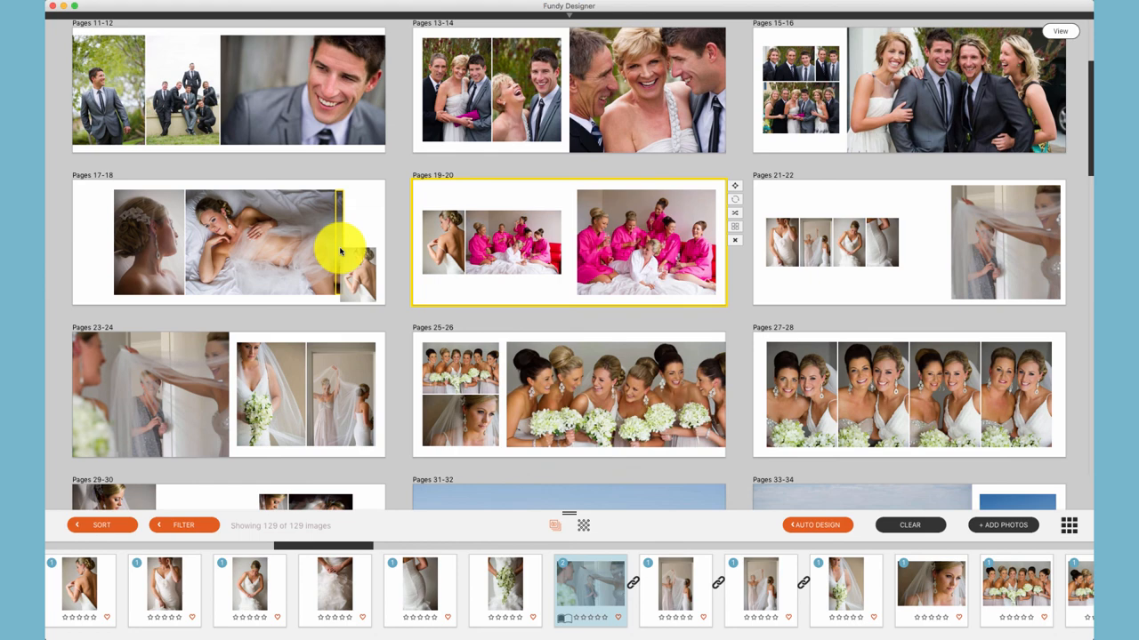
{"action": "left_click", "coordinate": [228, 242]}
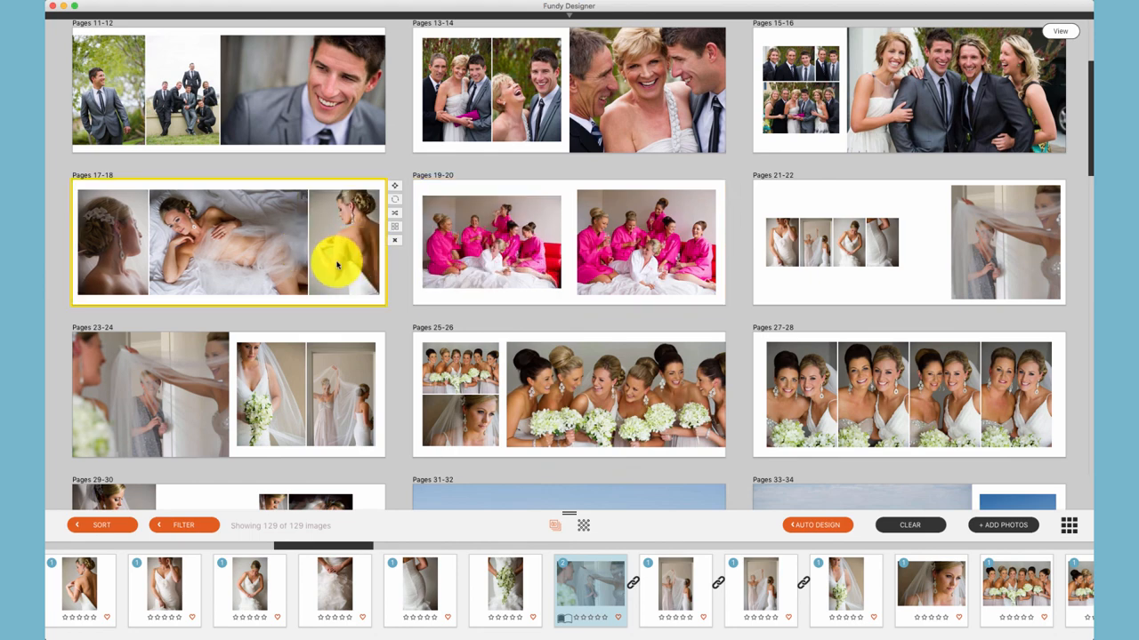